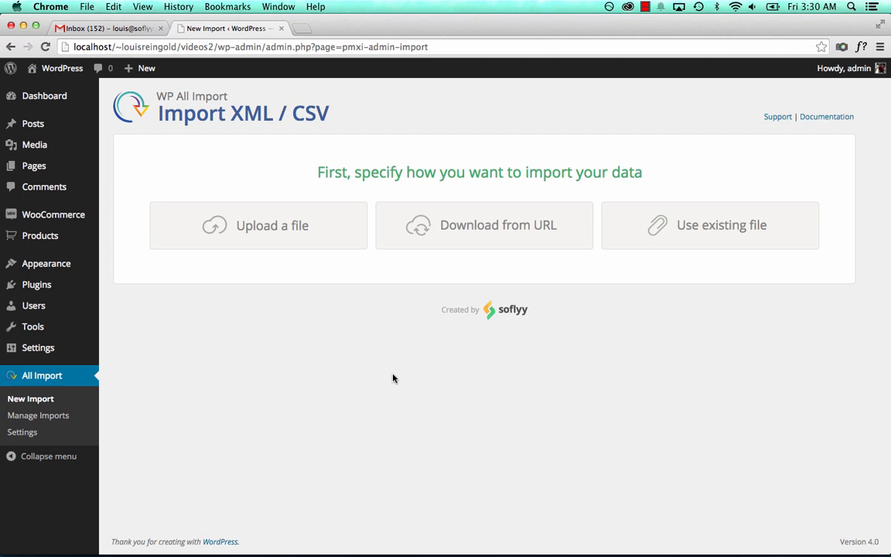
mouse_move(114, 206)
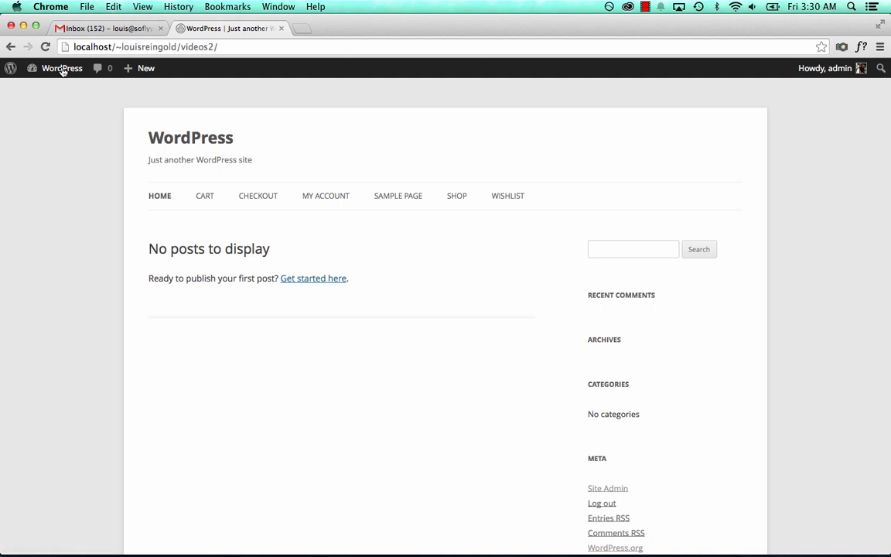
Check the empty shop page, then start a new import in WP All Import from the admin dashboard.
click(457, 195)
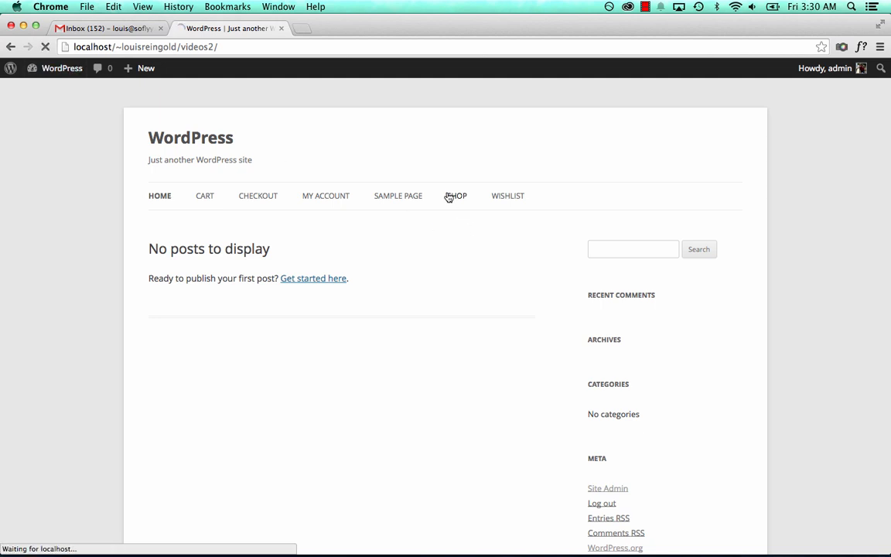
click(457, 196)
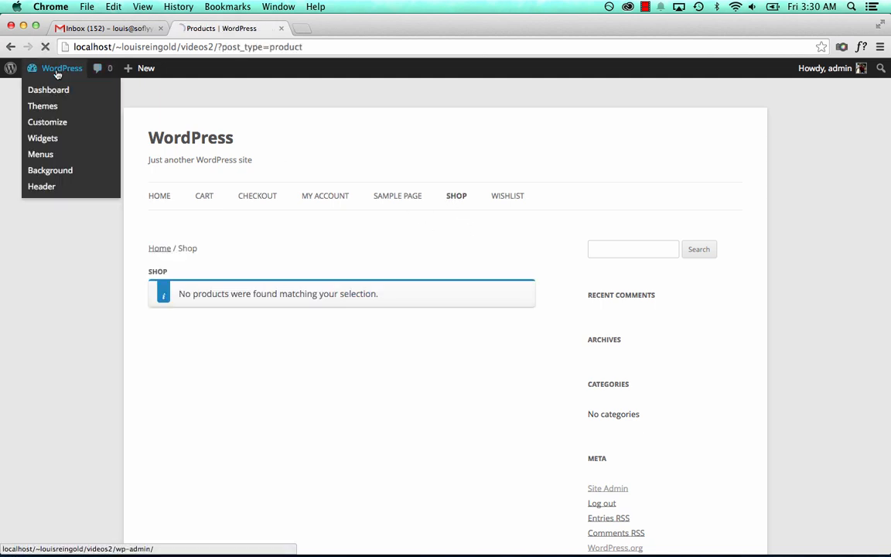
click(48, 89)
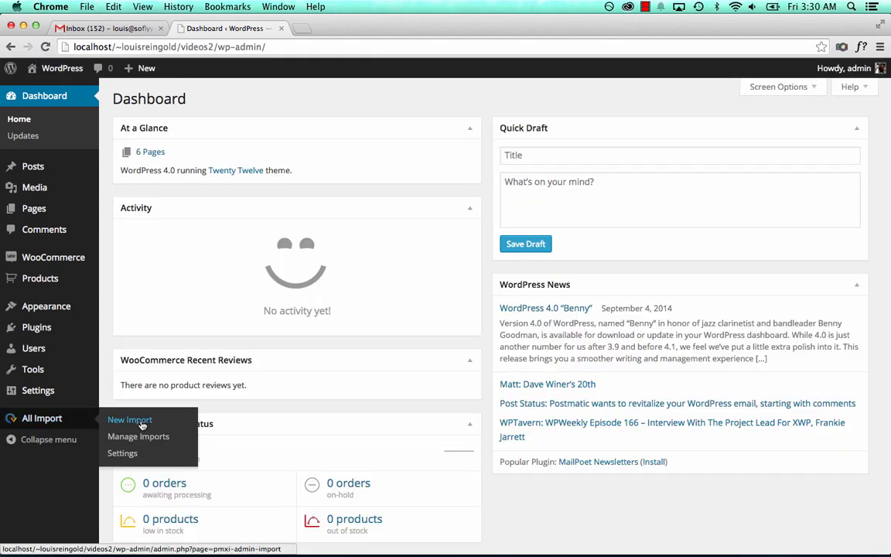
click(130, 419)
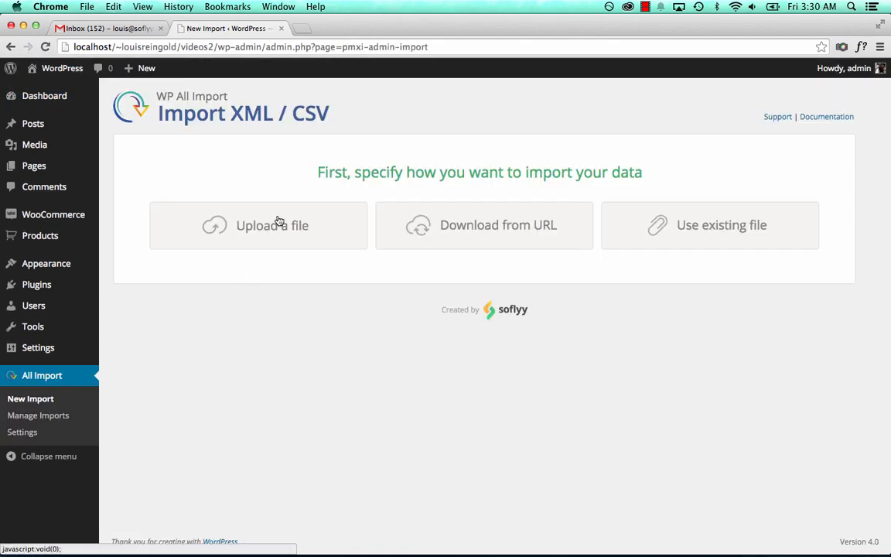
Upload TheFlipFlopper-1.xml as New Items > WooCommerce Products and continue to the 34 detected product elements.
click(271, 225)
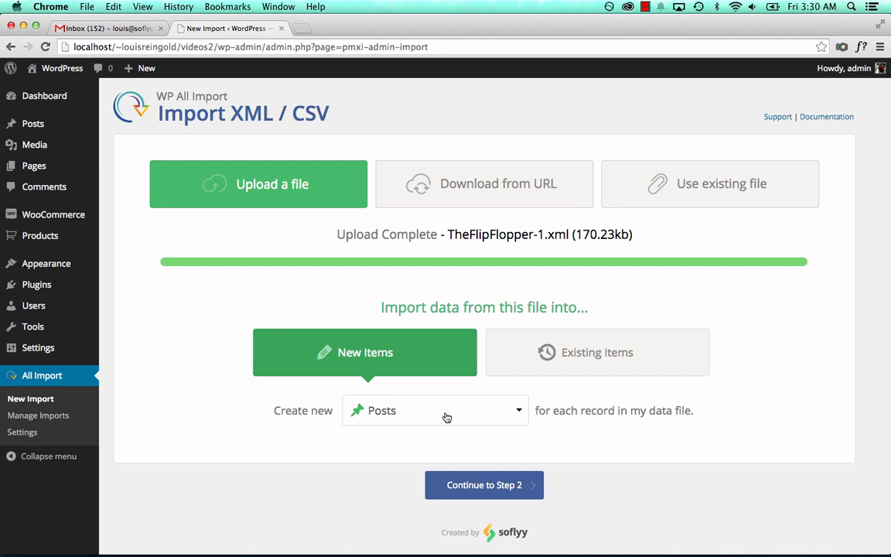
click(435, 410)
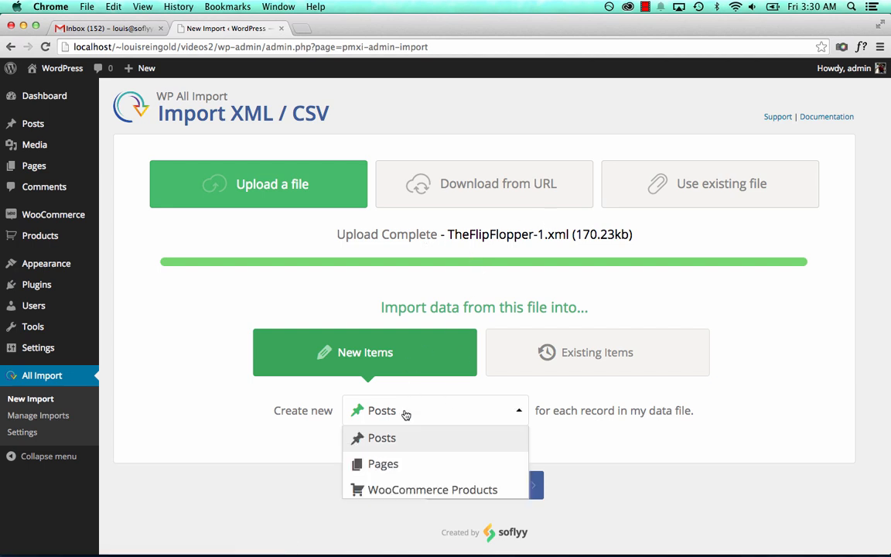
click(433, 488)
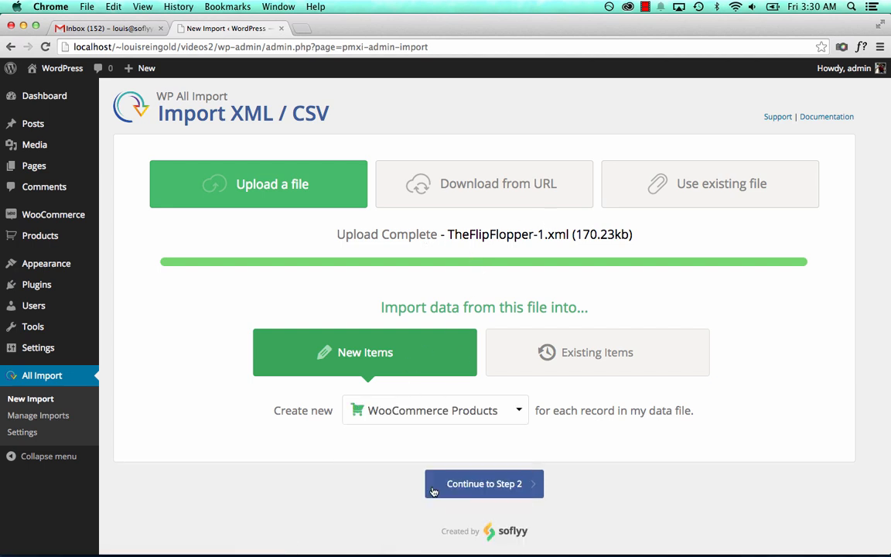
click(484, 484)
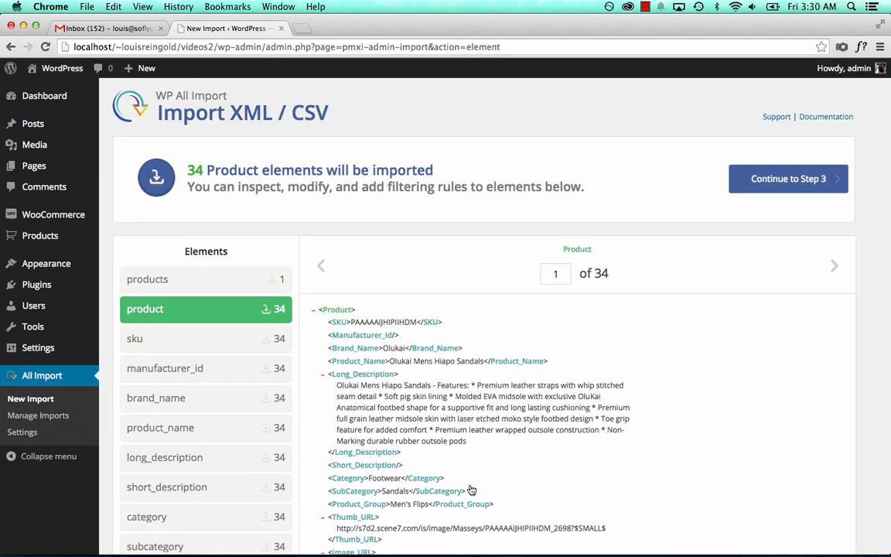
mouse_move(596, 248)
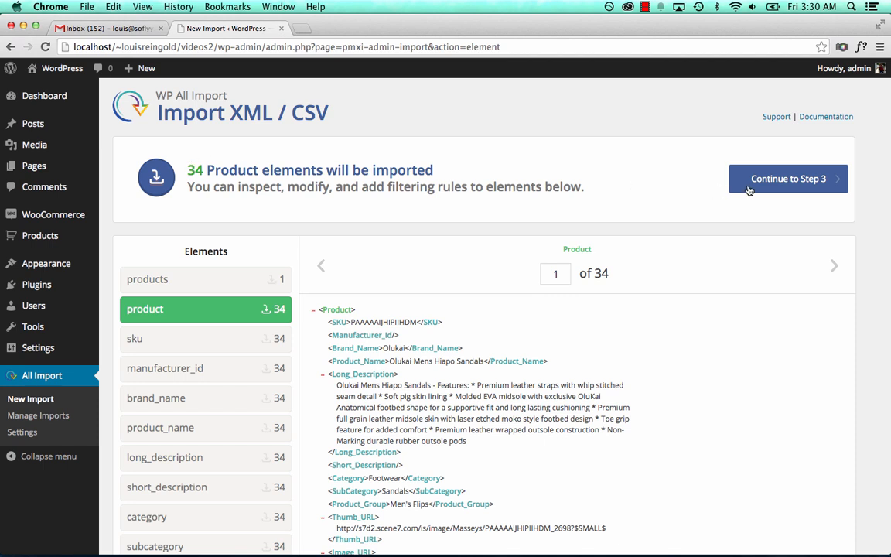
Map SKU, regular price and sale price to the feed's SKU, Retail_Price and Sale_Price elements.
click(787, 179)
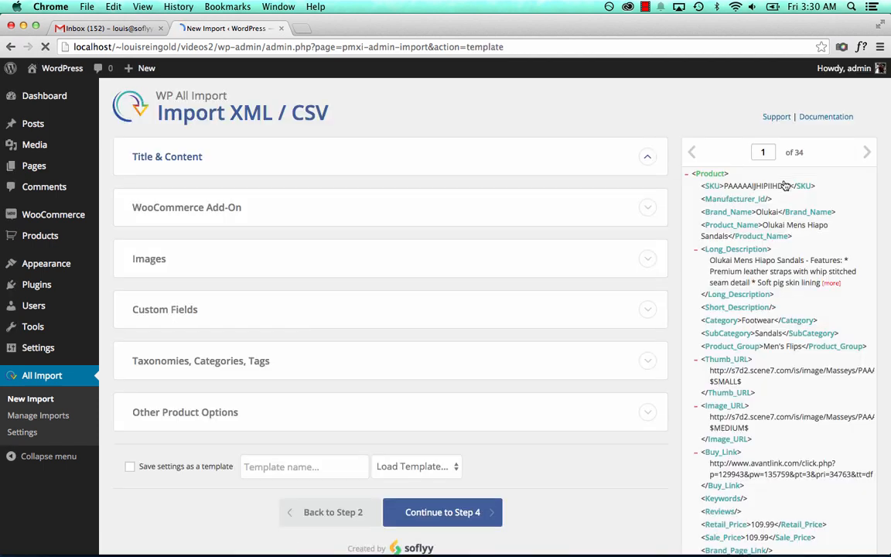
click(167, 157)
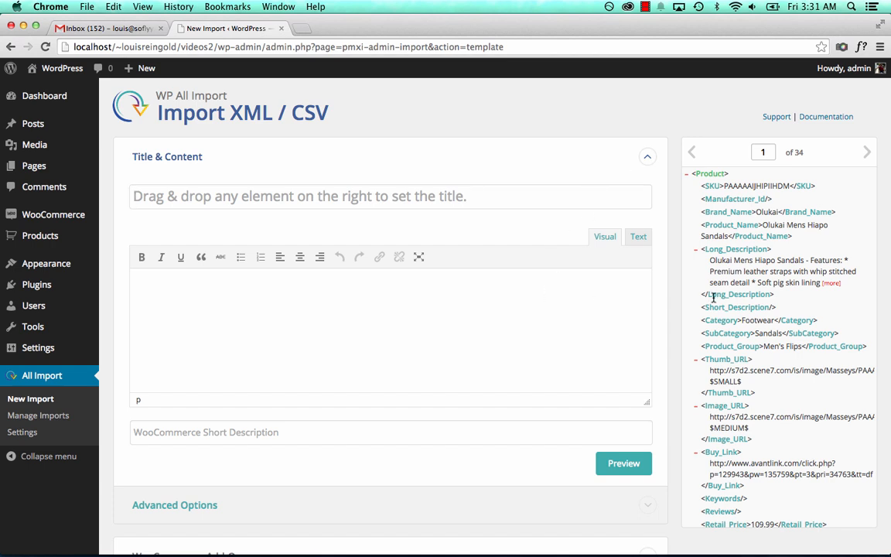
mouse_move(727, 228)
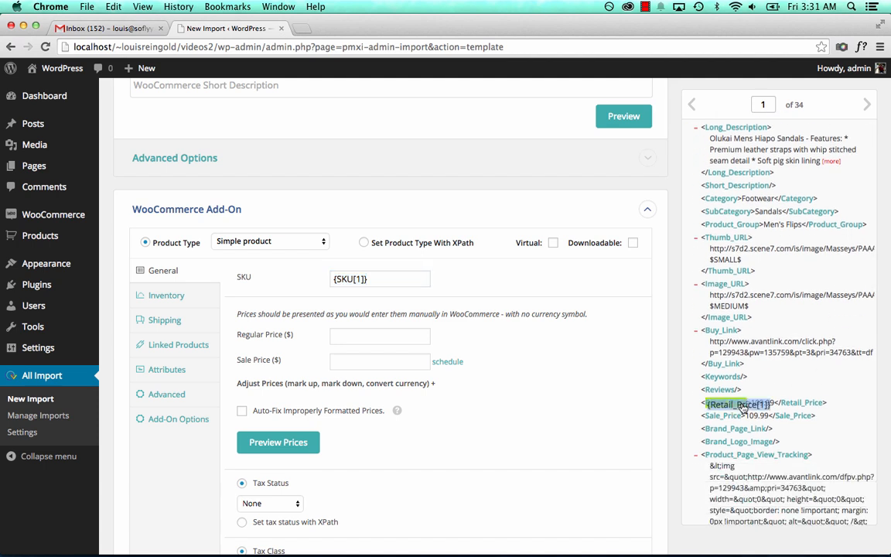
drag(738, 403, 379, 334)
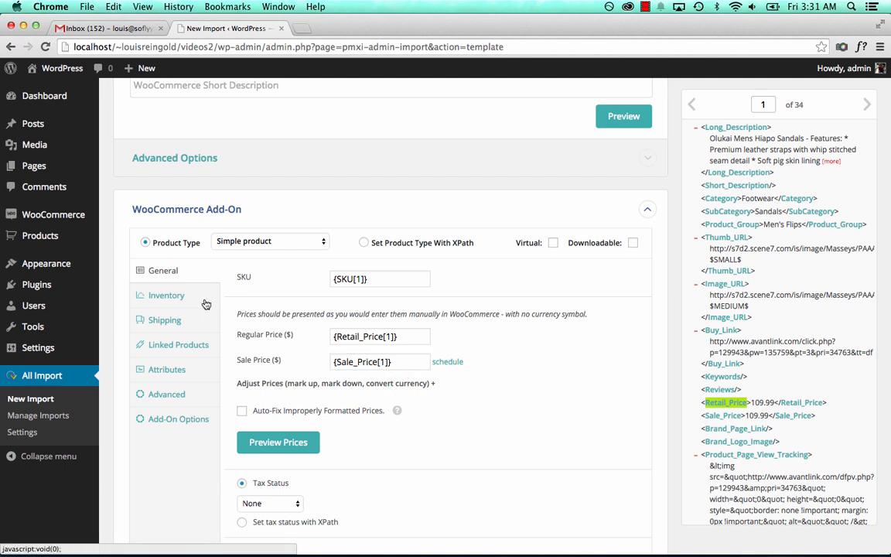
Fill a product attribute's values from the variants element and move into the description content editor.
click(166, 368)
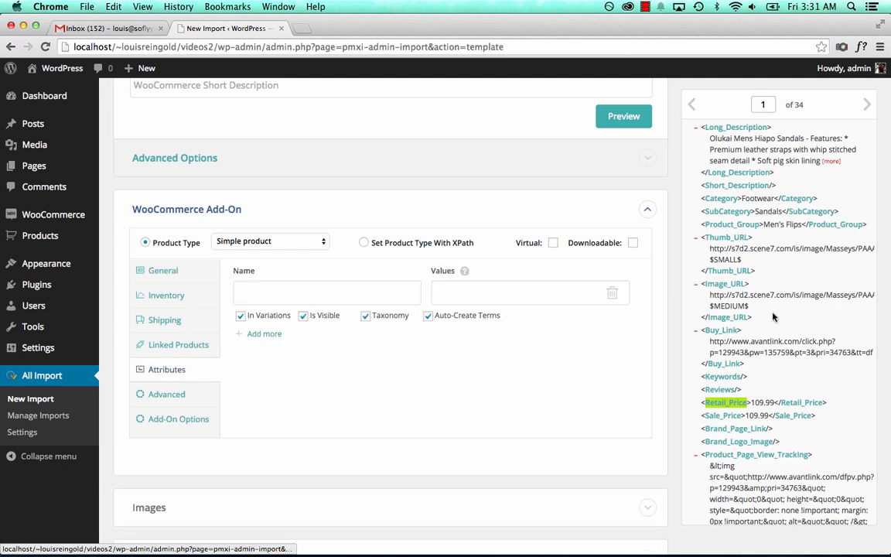
scroll(down, 3)
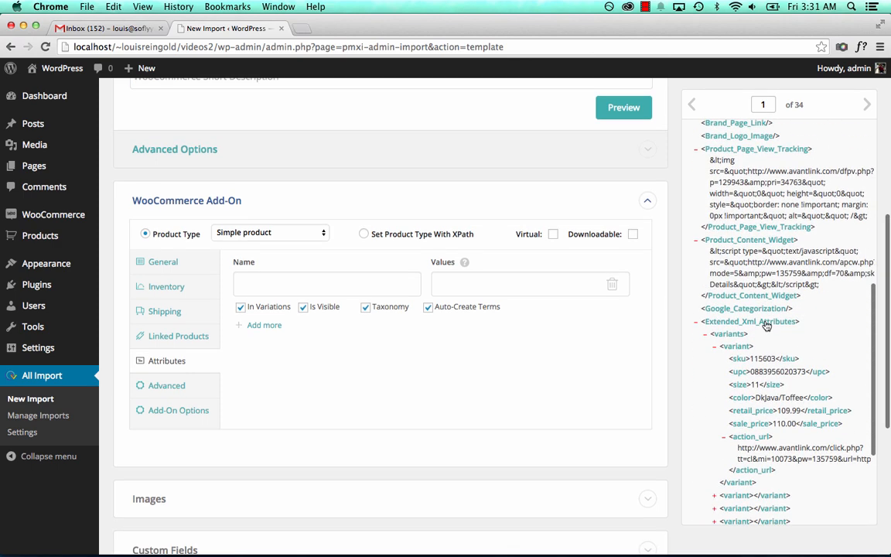
scroll(down, 3)
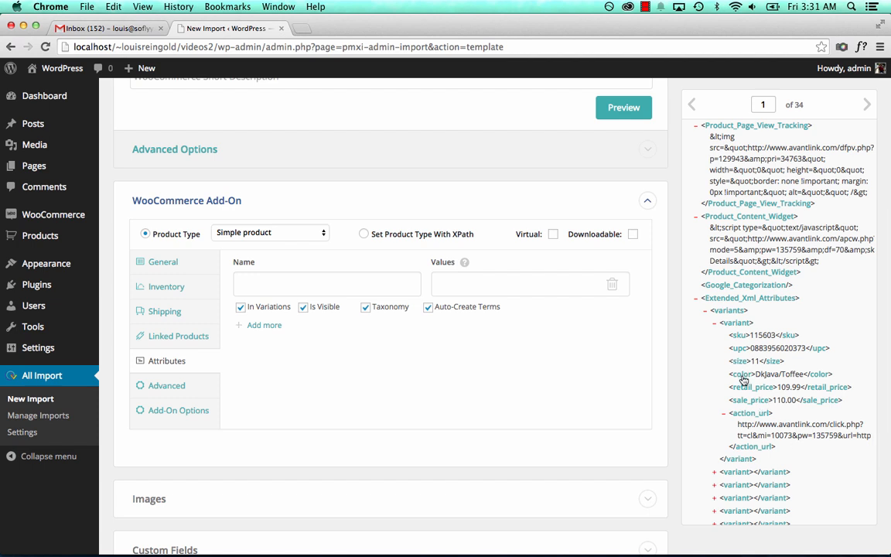
mouse_move(739, 327)
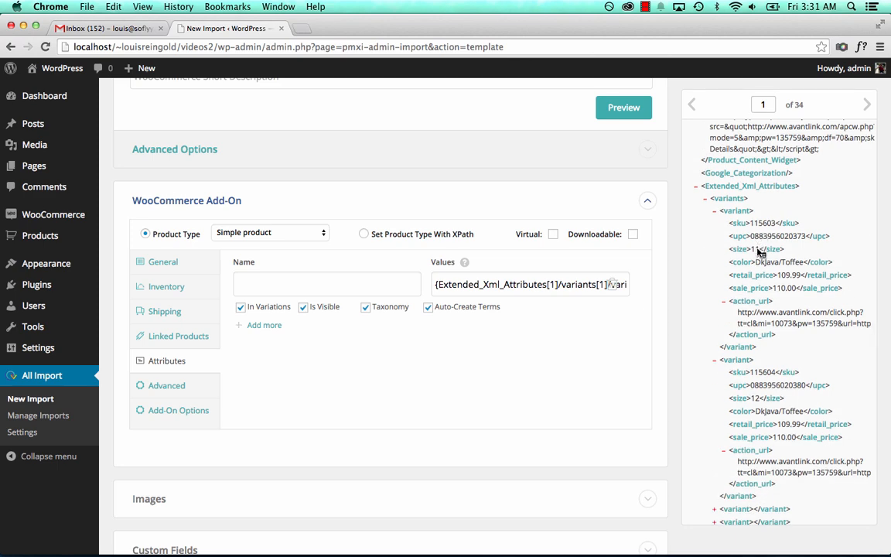
click(166, 361)
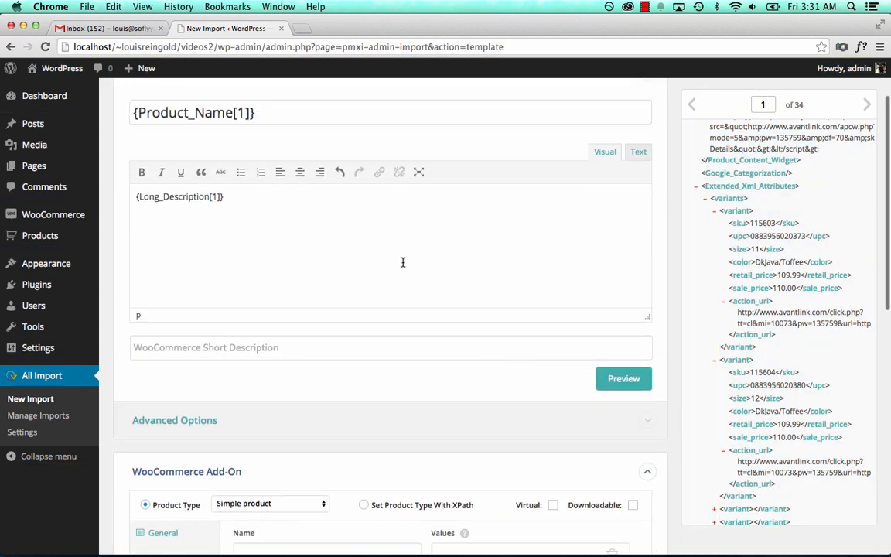
Write a [FOREACH] loop over the variants outputting {color} into the description.
text([FR)
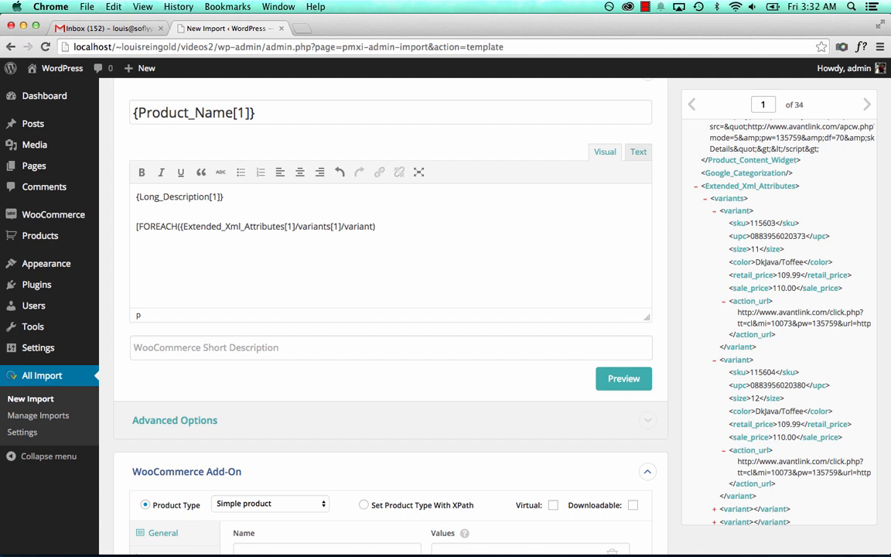
text(})
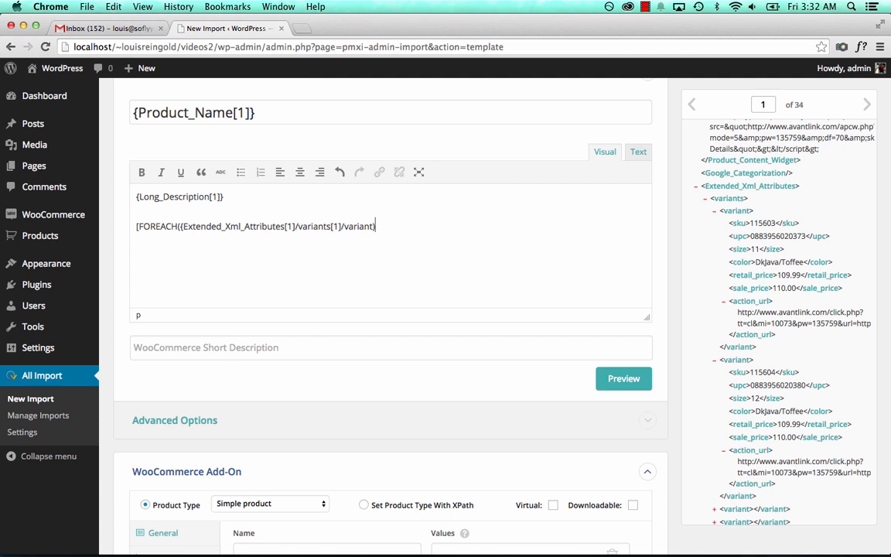
key(Backspace)
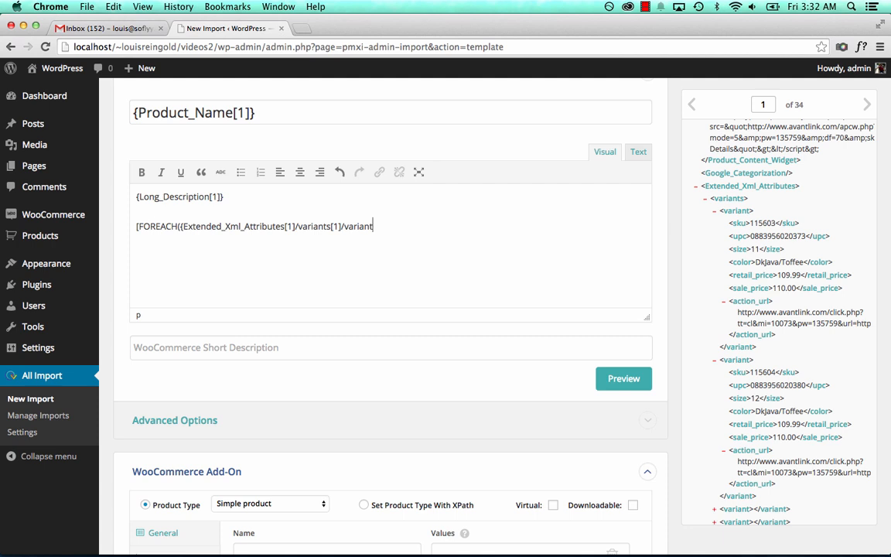
text(})])
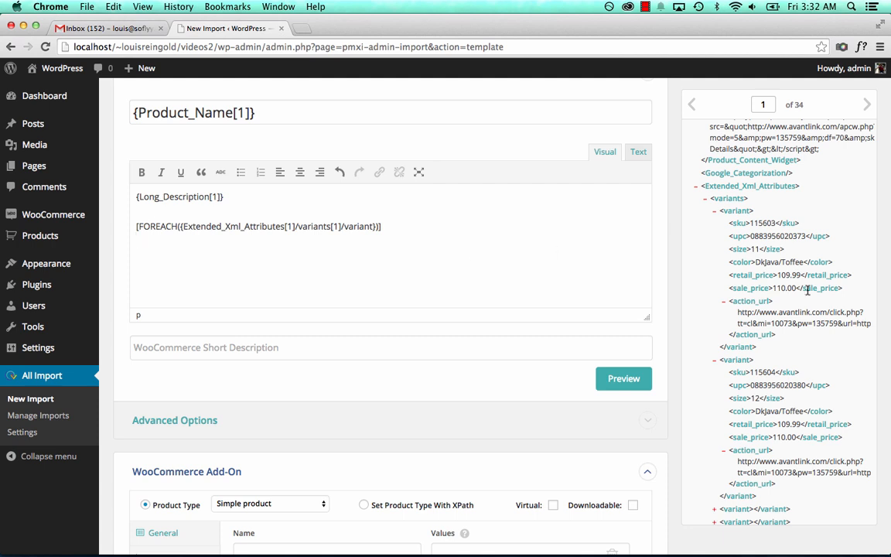
scroll(down, 3)
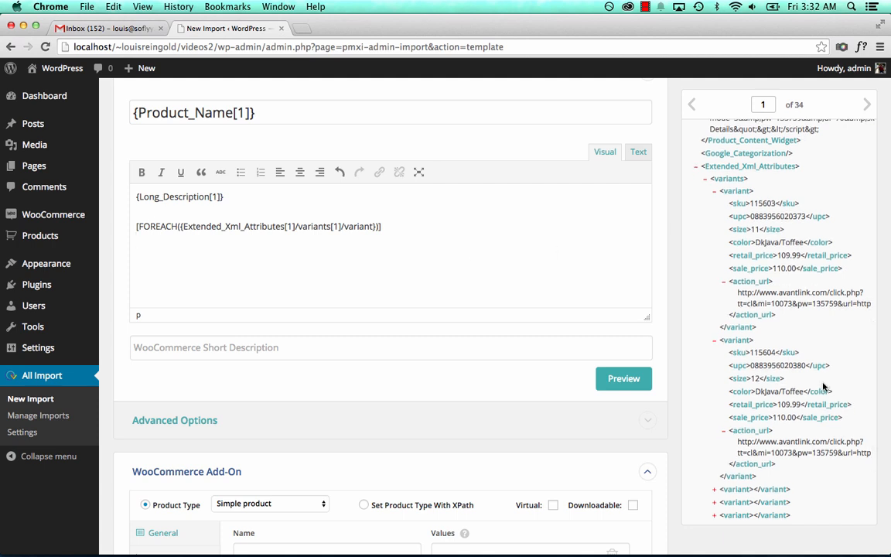
text({)
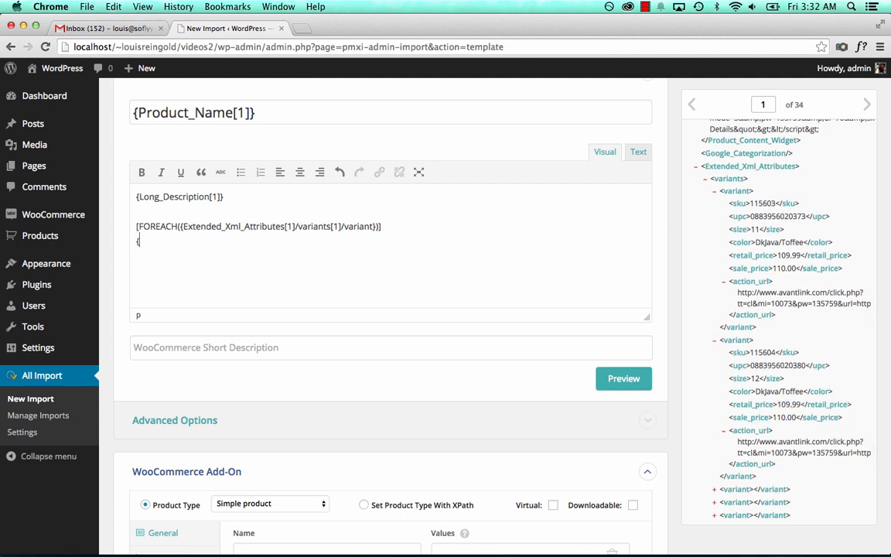
text(color} |)
text([ENDFOREA)
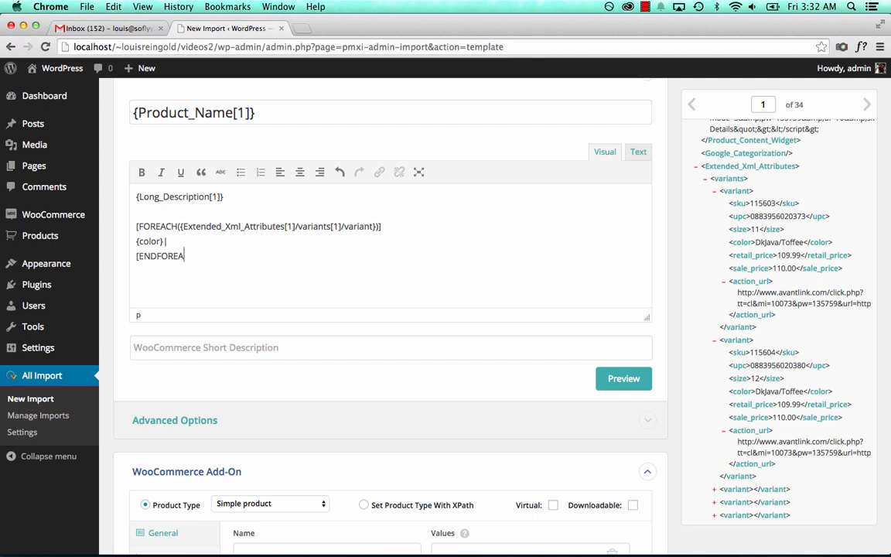
text(CH])
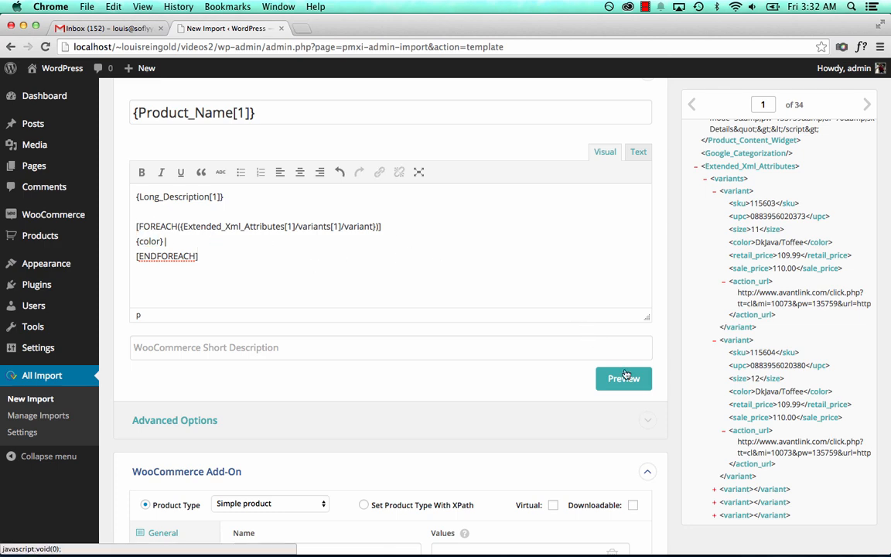
Preview the colour loop output twice, then leave the description as Long_Description only.
click(624, 378)
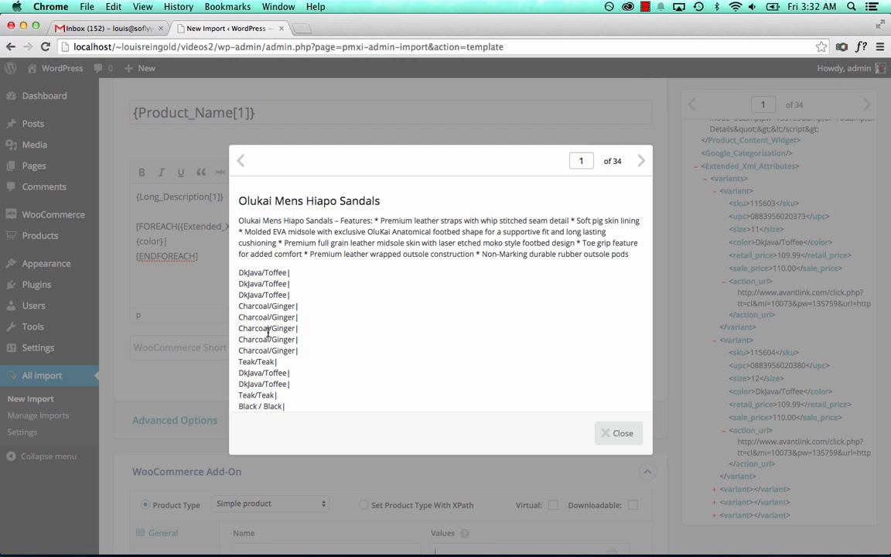
click(622, 433)
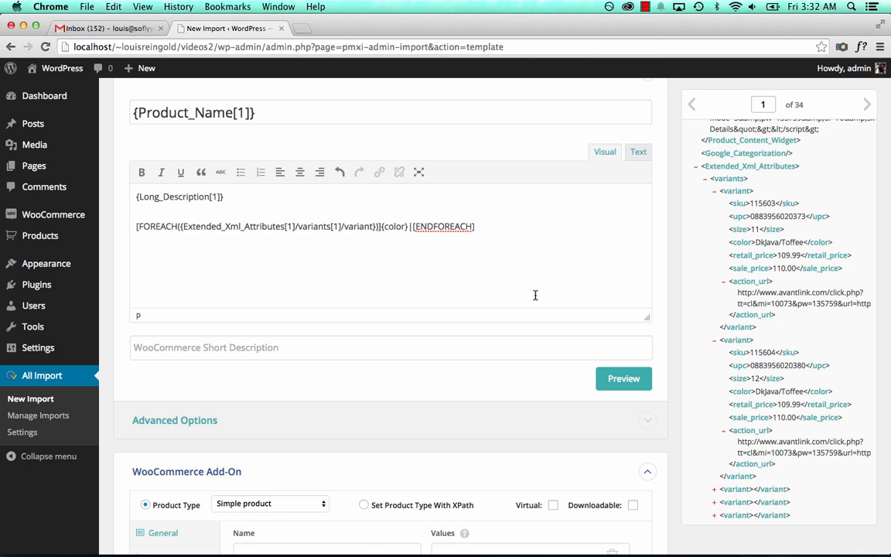
click(623, 378)
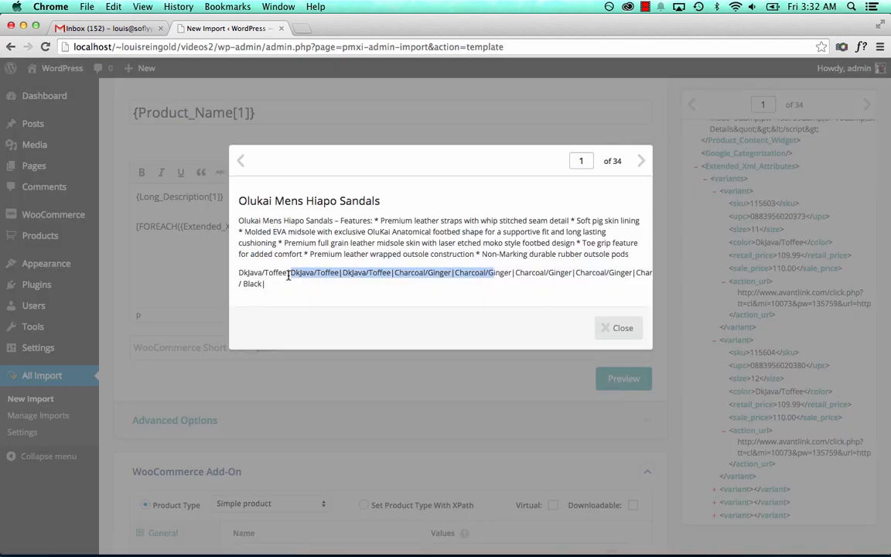
click(623, 327)
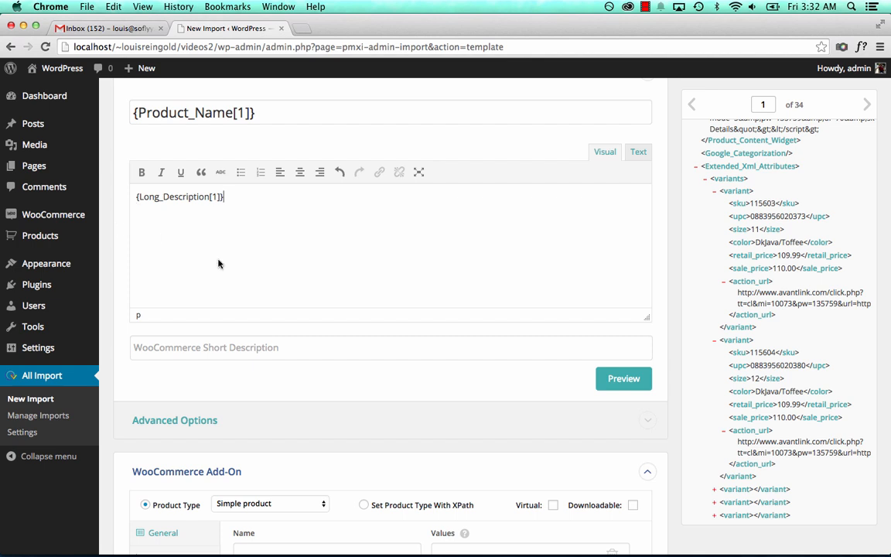
Add a Size attribute beside Color, filled with a FOREACH over the variants outputting {size}.
scroll(down, 3)
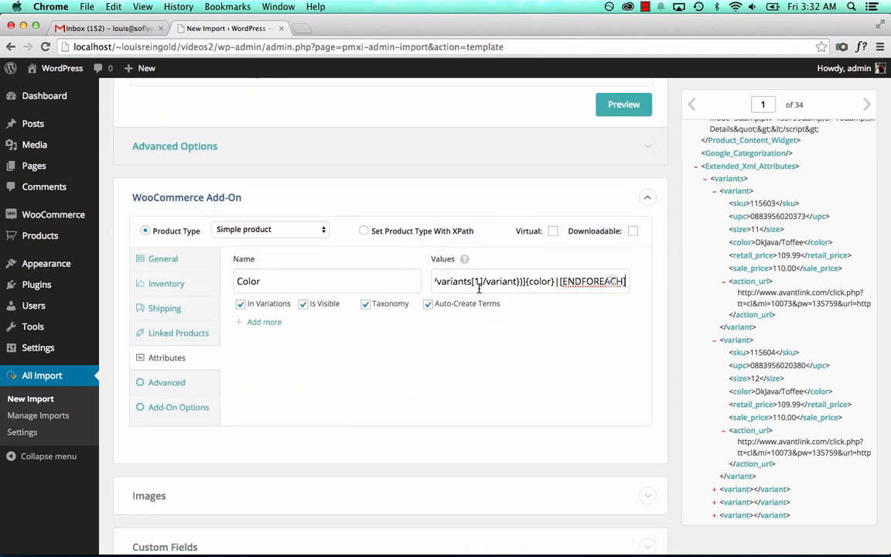
click(264, 322)
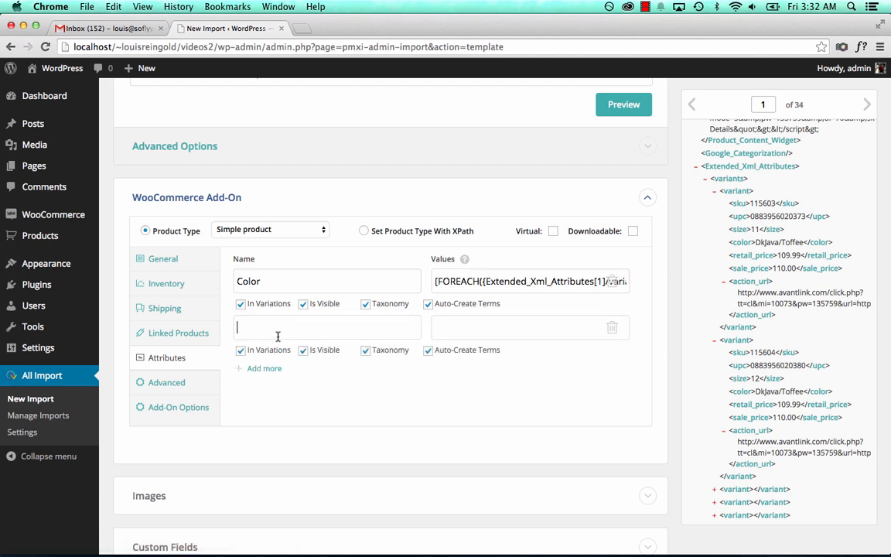
text(Size)
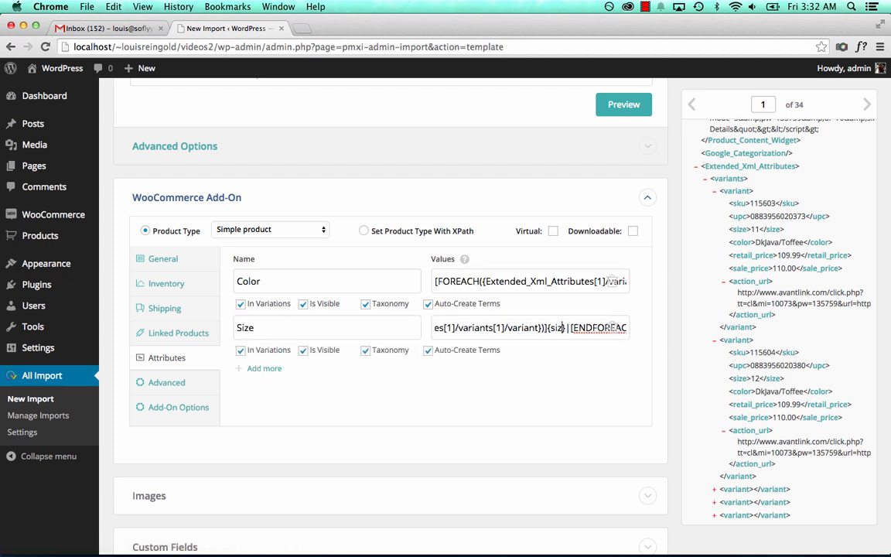
scroll(down, 3)
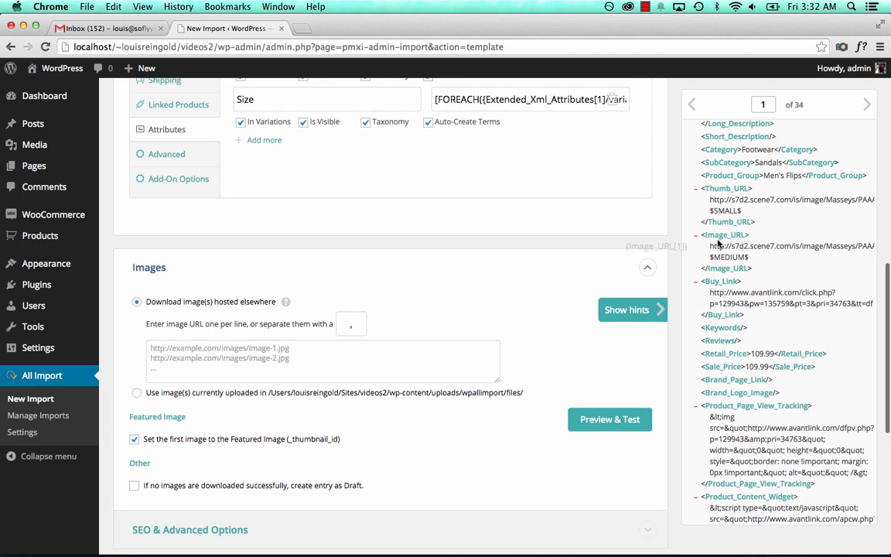
Make the products External/Affiliate type with Buy_Link as the product URL and Image_URL for images.
scroll(down, 3)
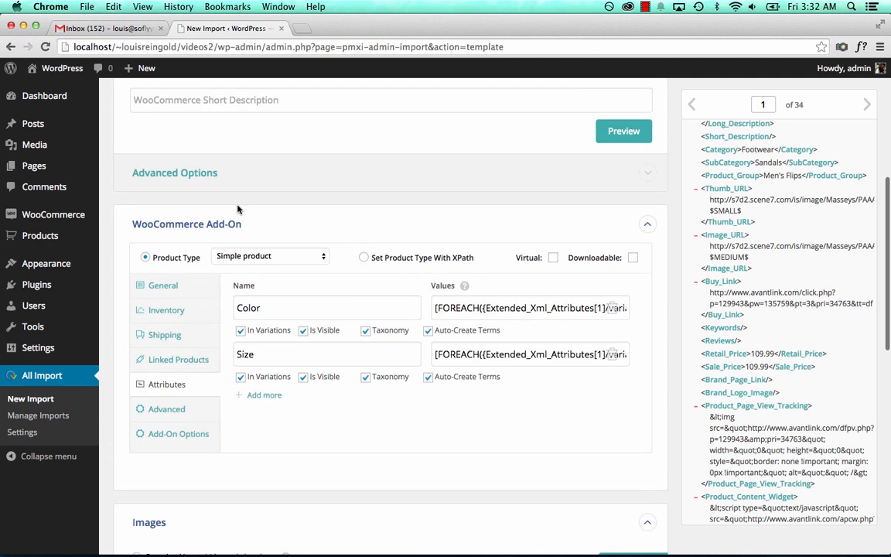
click(270, 256)
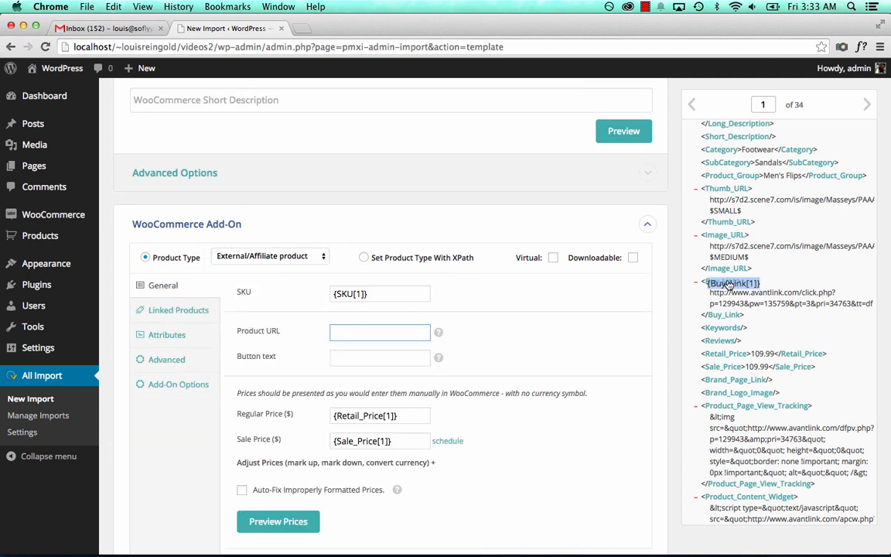
drag(732, 283, 380, 333)
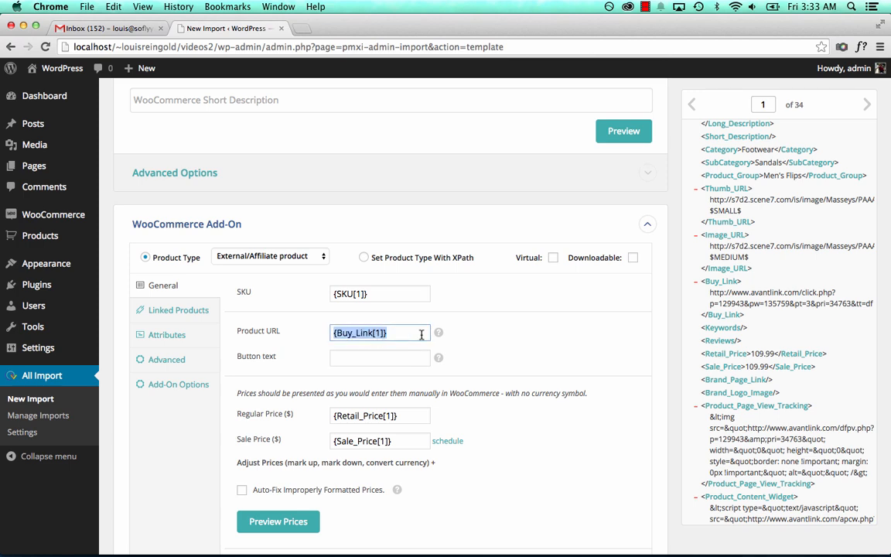
Expand Taxonomies, Categories, Tags and enable assigning product categories.
scroll(down, 3)
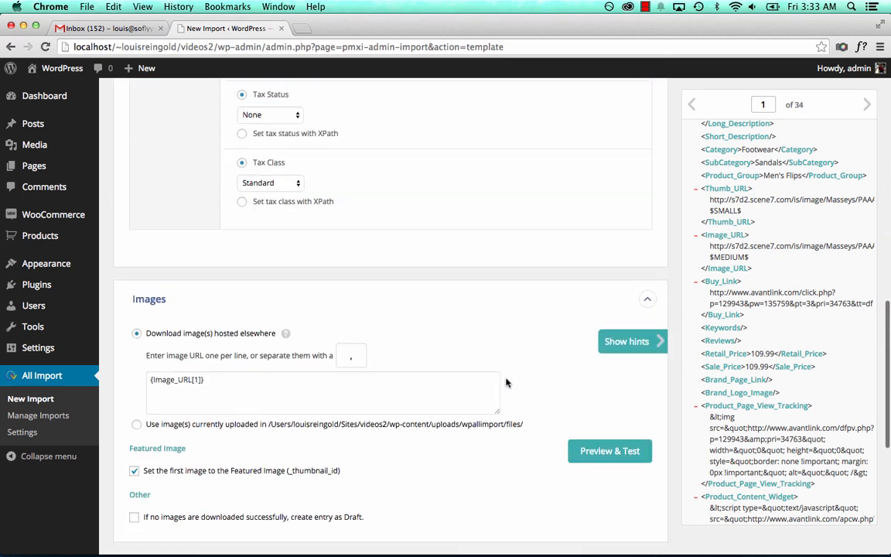
scroll(down, 3)
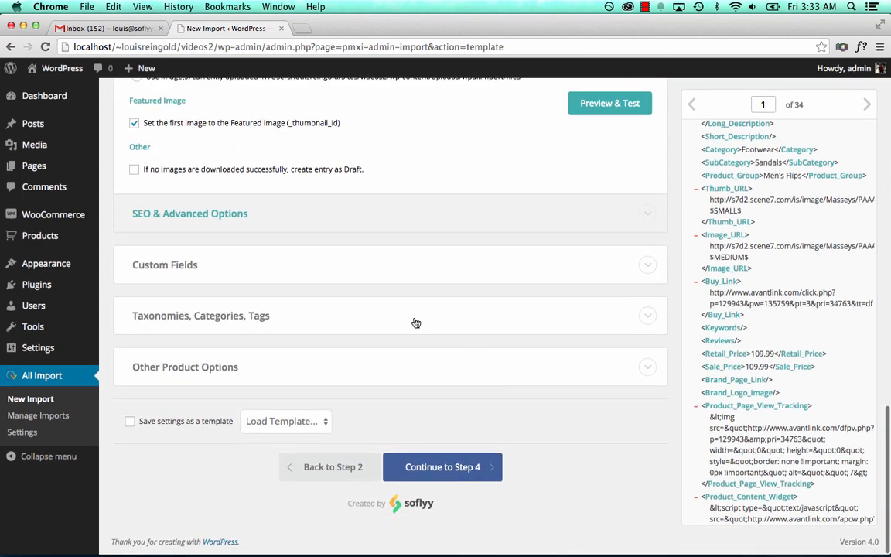
click(200, 316)
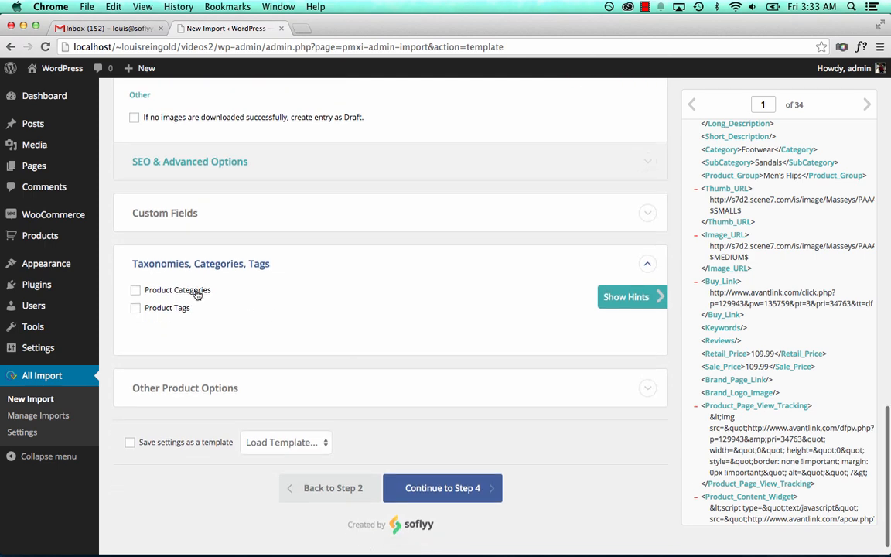
click(135, 289)
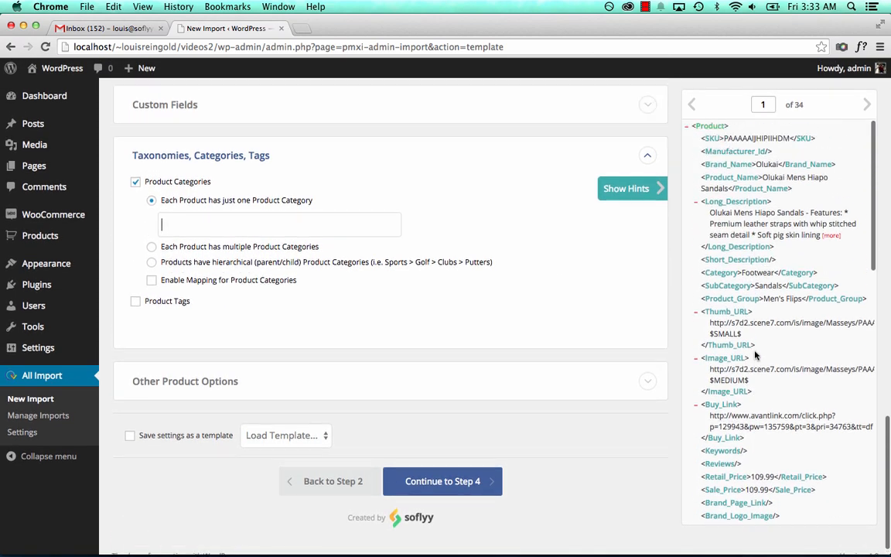
Build a manual category hierarchy: Category, then SubCategory, then Product_Group nested beneath.
click(151, 255)
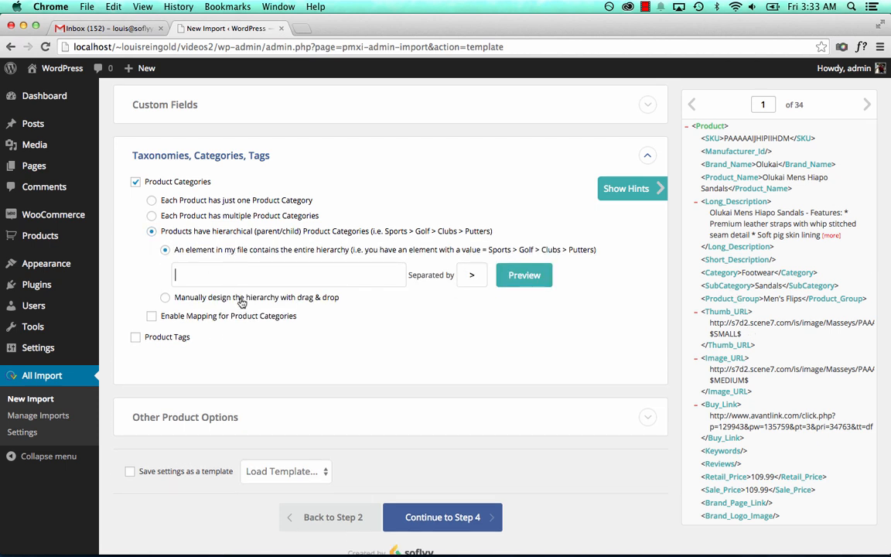
click(165, 297)
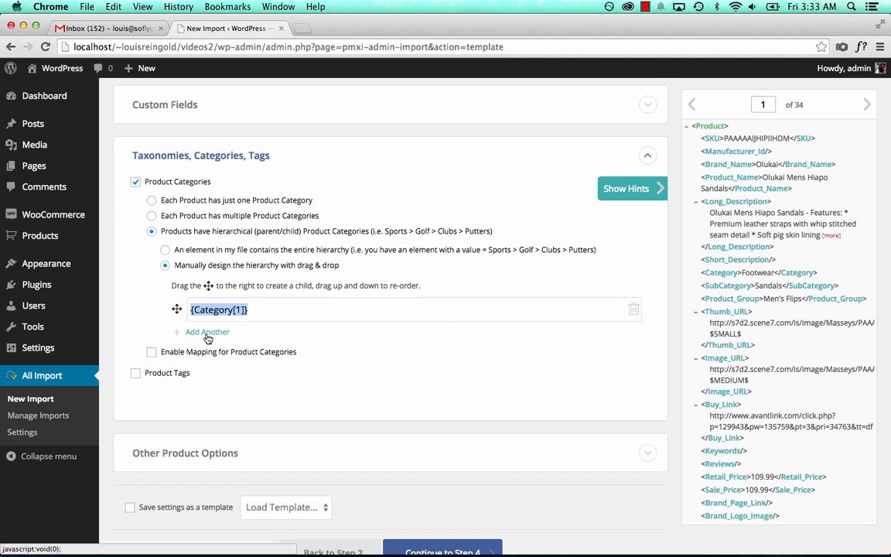
click(207, 332)
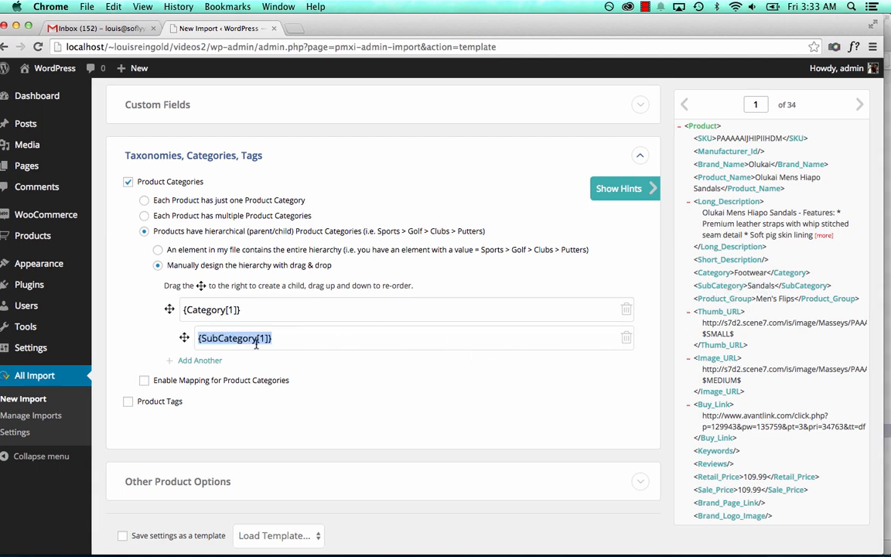
click(200, 360)
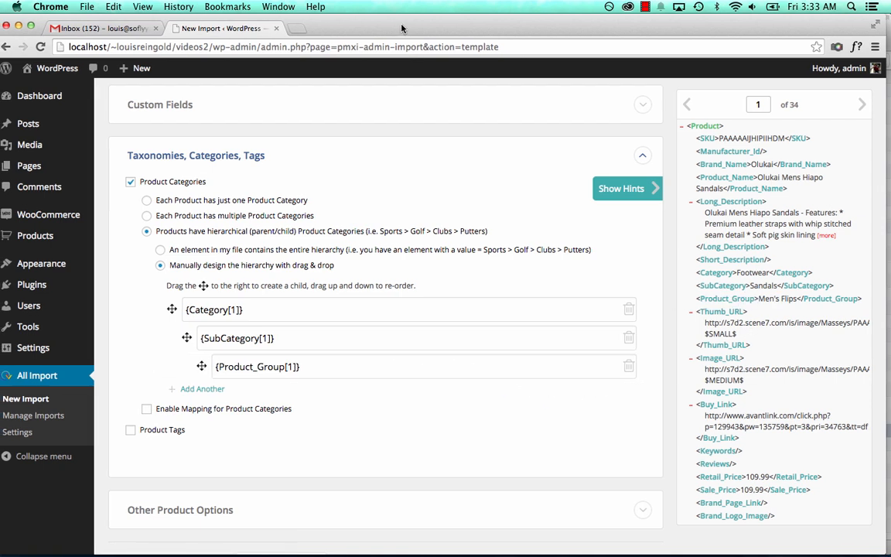
scroll(down, 3)
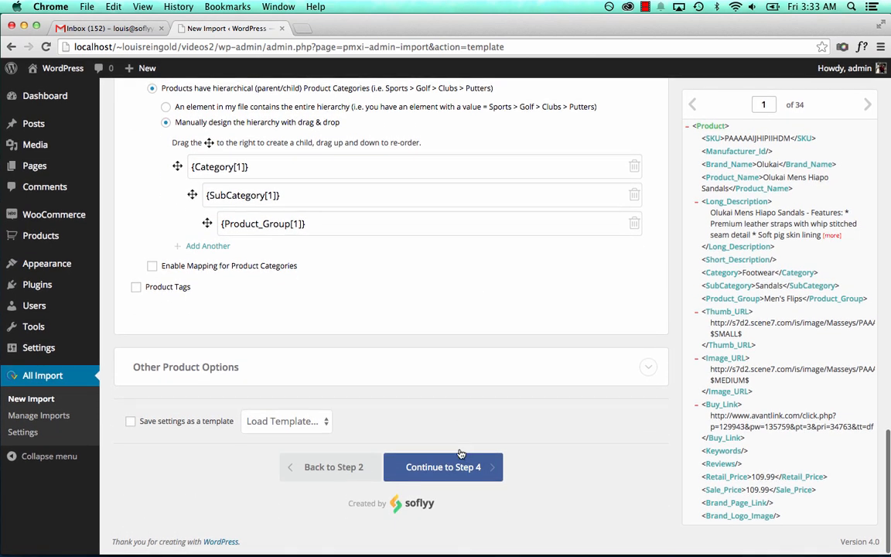
Continue to step 4 and auto-detect Product_Name plus Manufacturer_Id as the unique identifier.
click(443, 466)
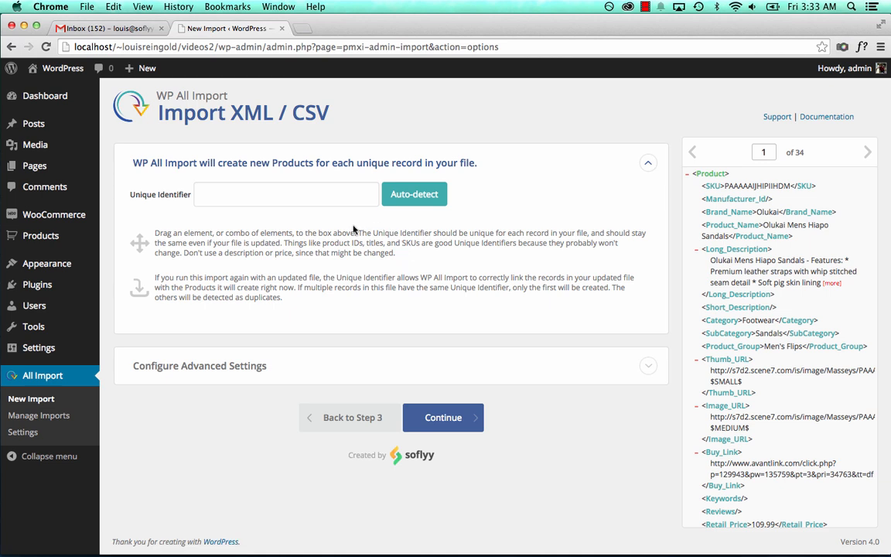
mouse_move(360, 230)
text({Product_Name[1]} - {Manufacturer_Id[1])
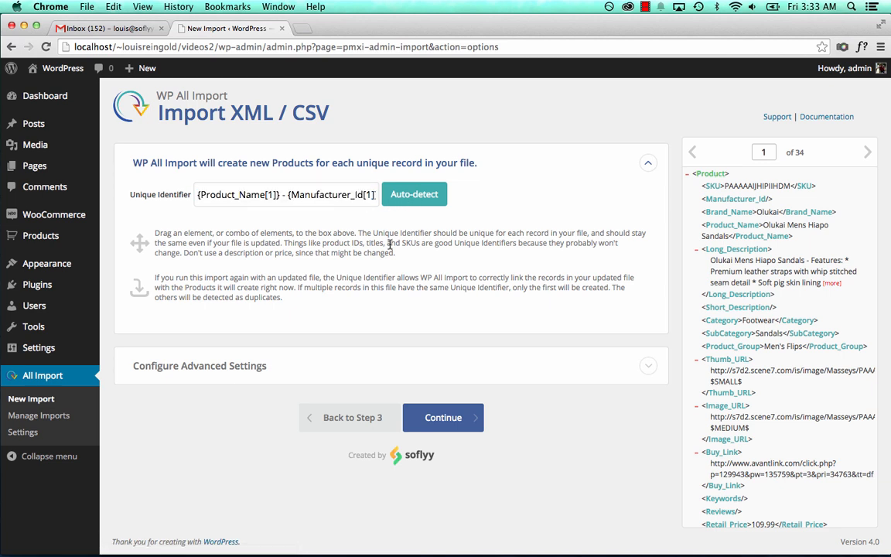
click(442, 417)
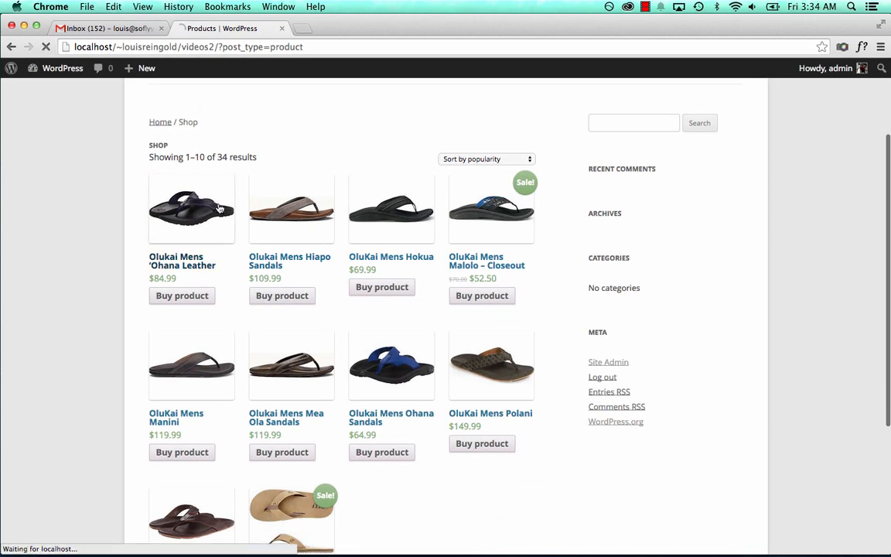
click(191, 207)
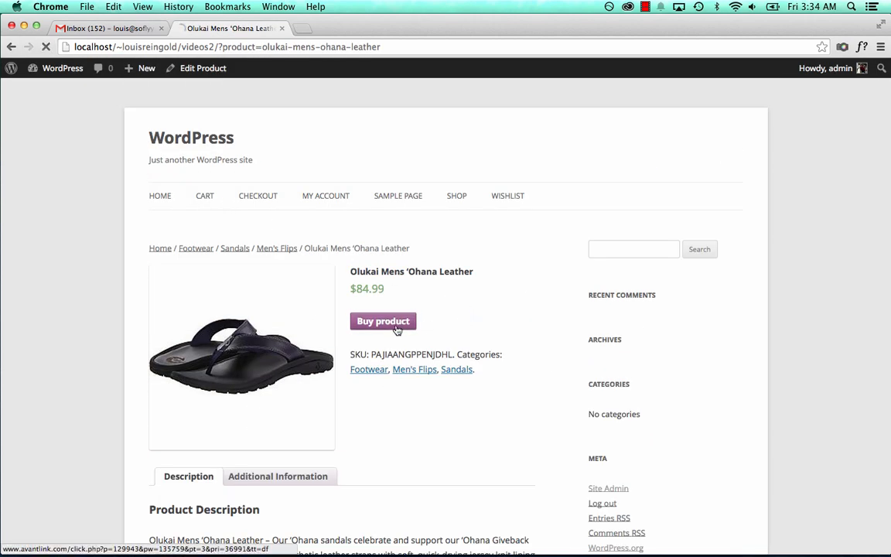
click(383, 321)
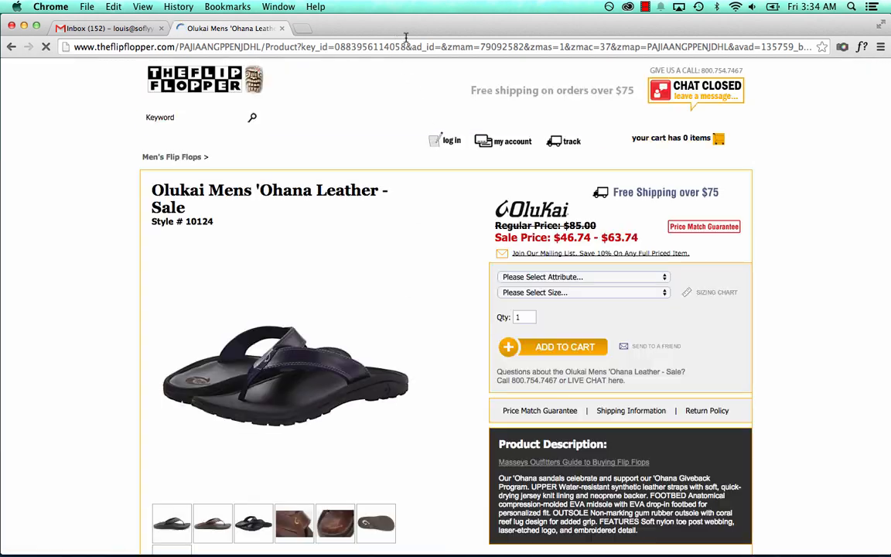
click(11, 46)
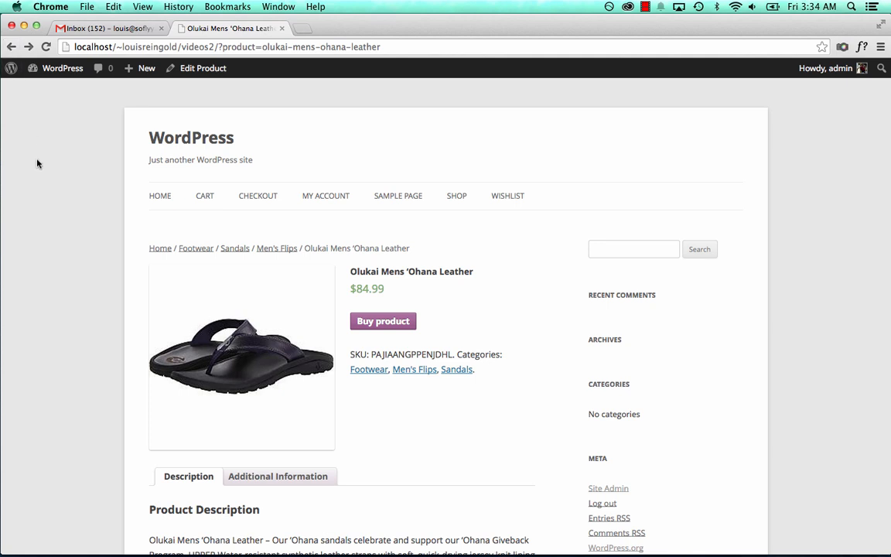
click(457, 195)
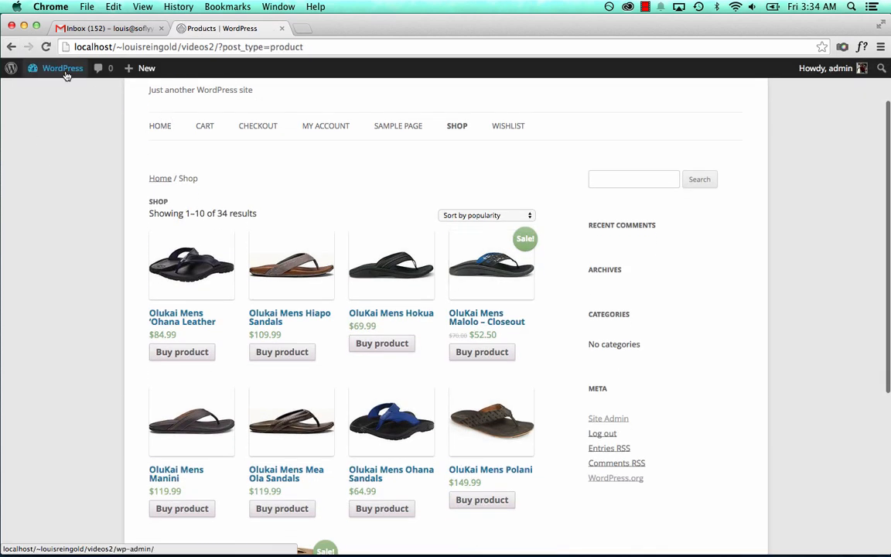
Add a Text widget reading 'Is this the sidebar' to the Main Sidebar in Appearance > Widgets.
click(62, 68)
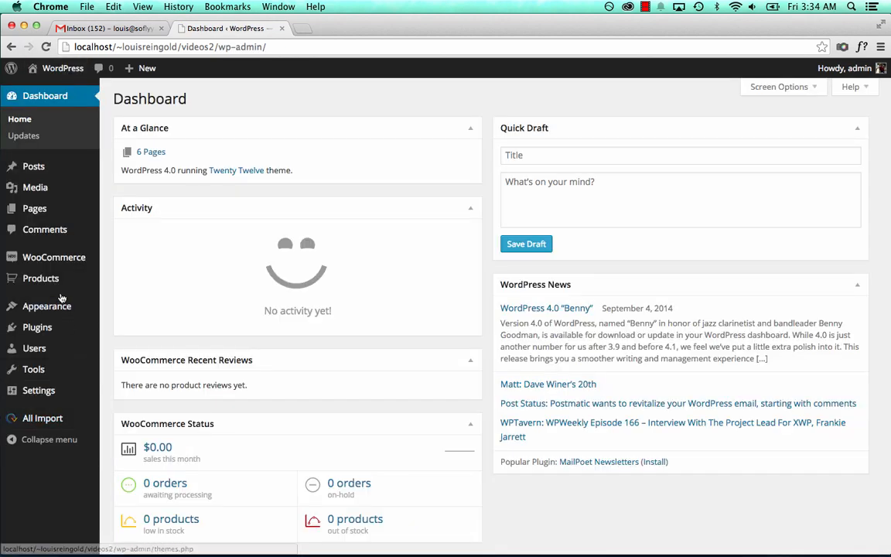
click(46, 305)
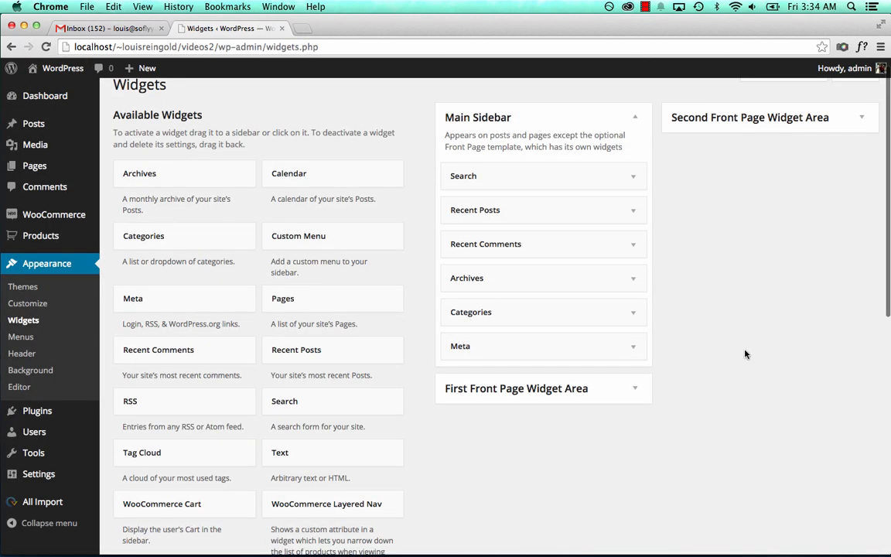
scroll(down, 3)
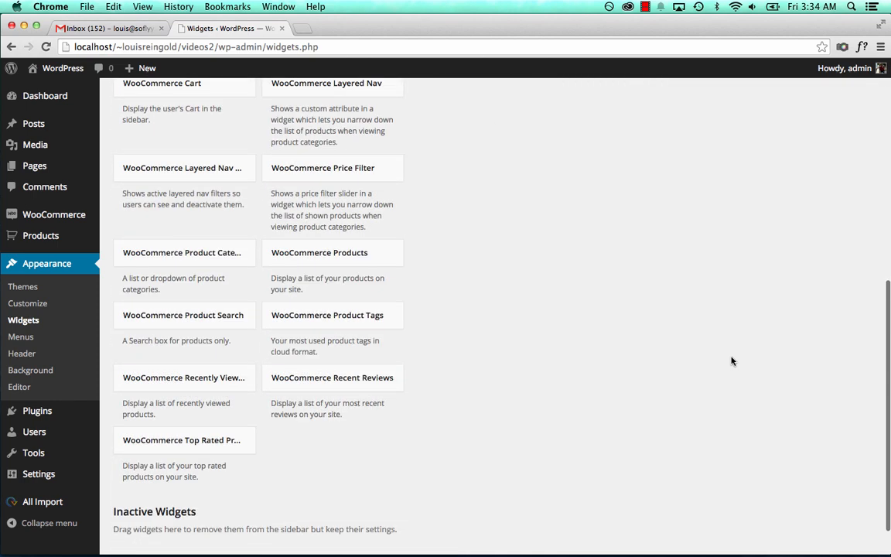
scroll(up, 3)
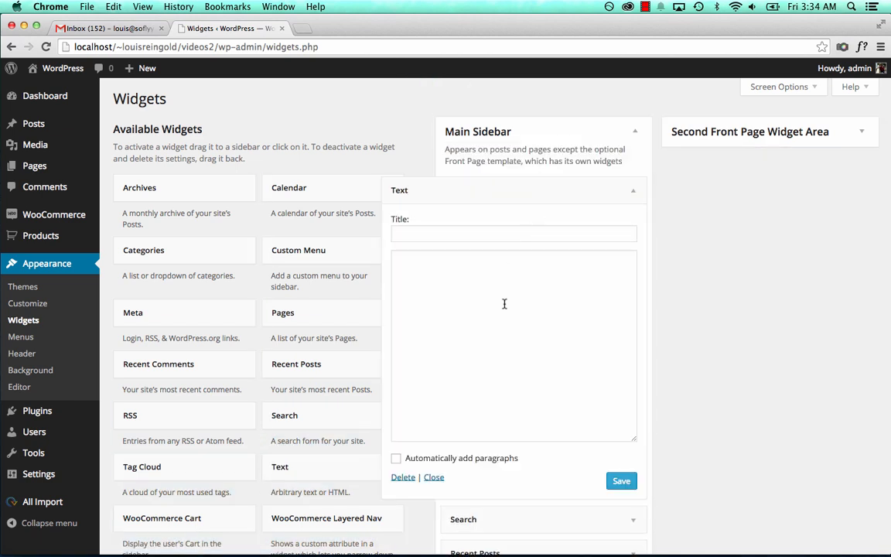
text(Is this the sidebar)
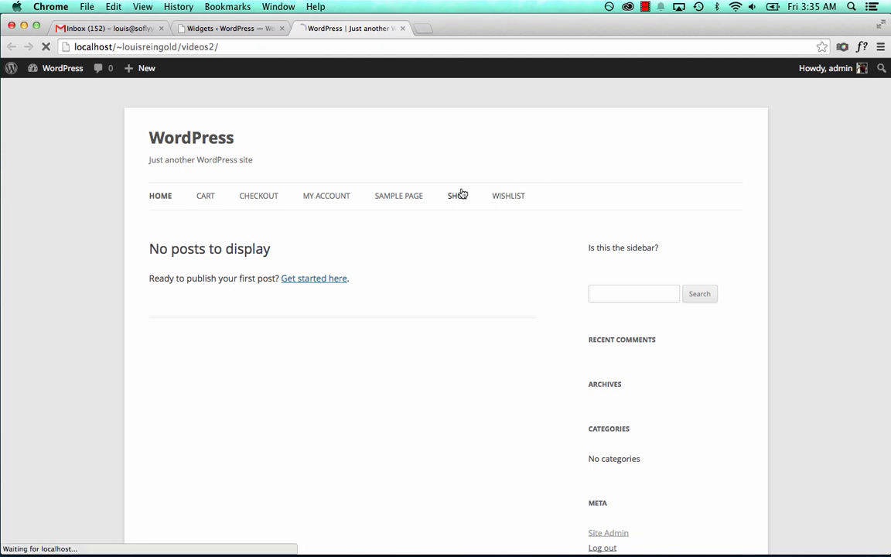
Confirm the test widget shows on the shop page, then clear the Main Sidebar's default widgets.
click(457, 195)
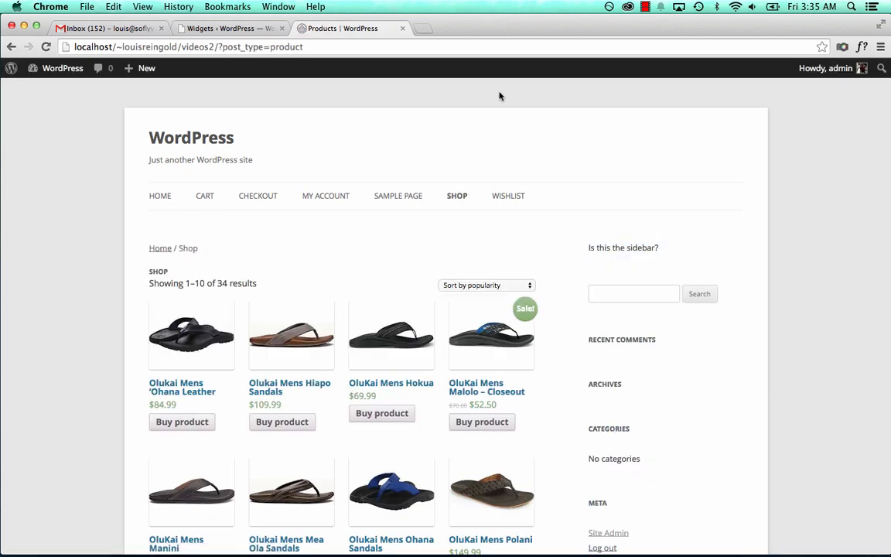
scroll(down, 3)
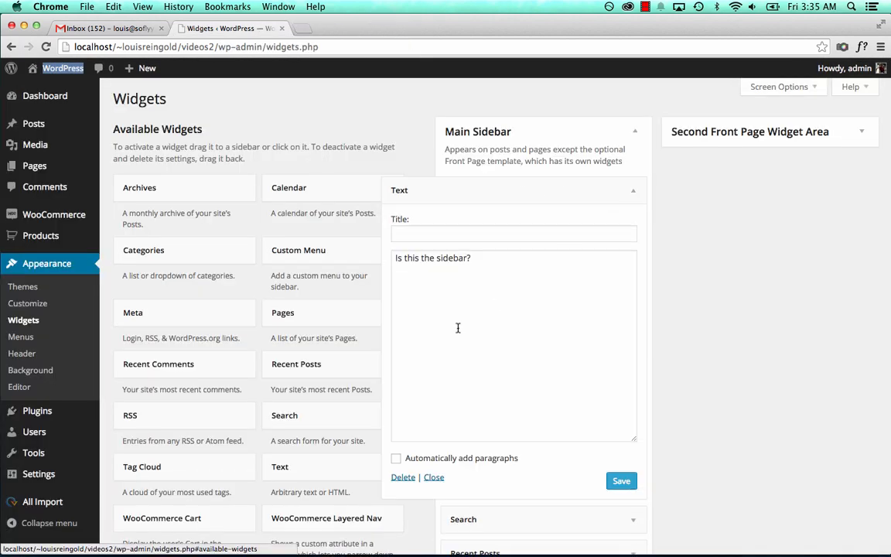
click(433, 477)
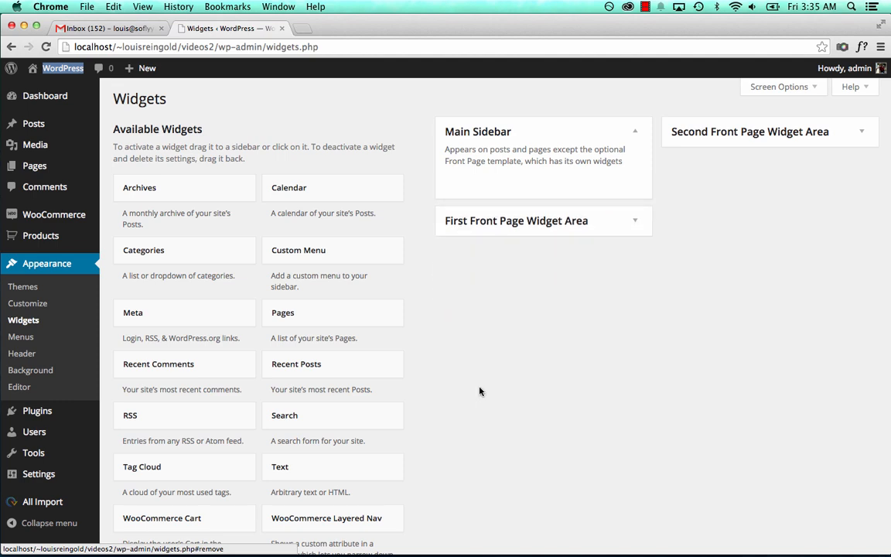
scroll(down, 3)
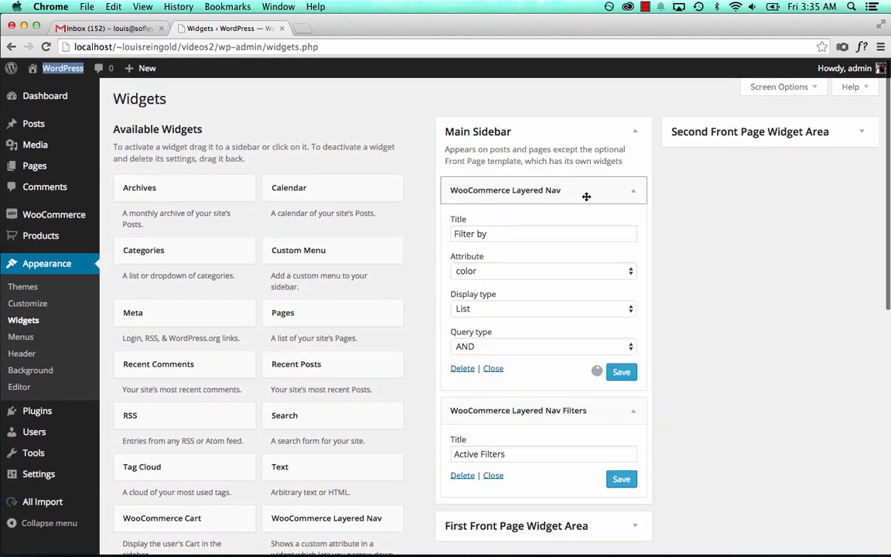
Configure a Layered Nav widget filtering by color, shown as a list, and save it.
click(541, 270)
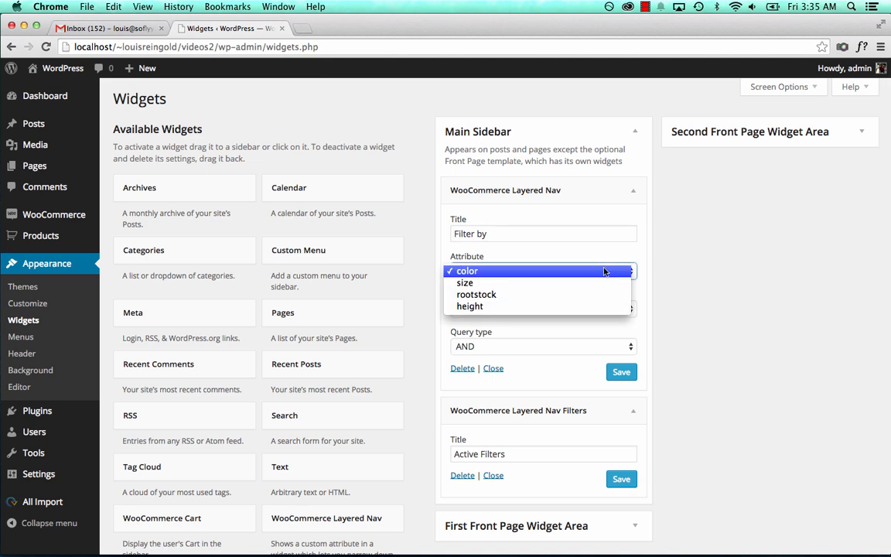
click(467, 271)
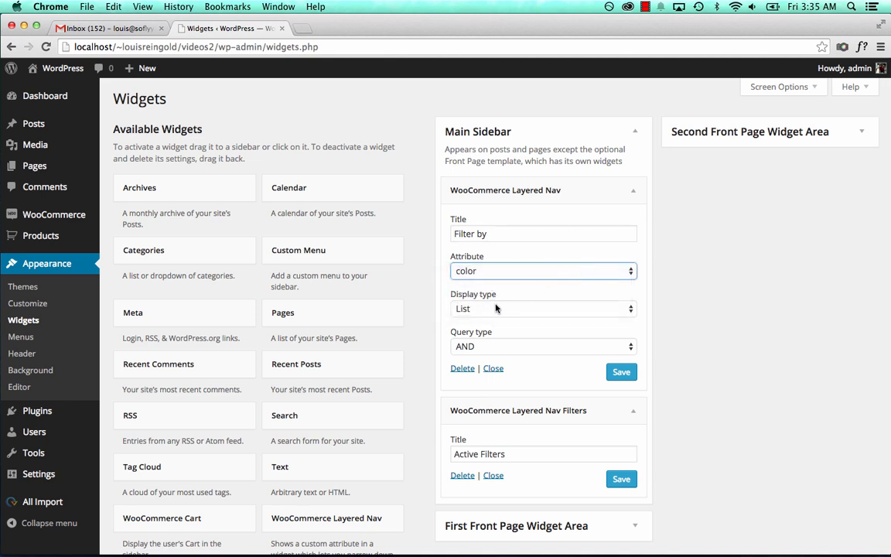
click(543, 308)
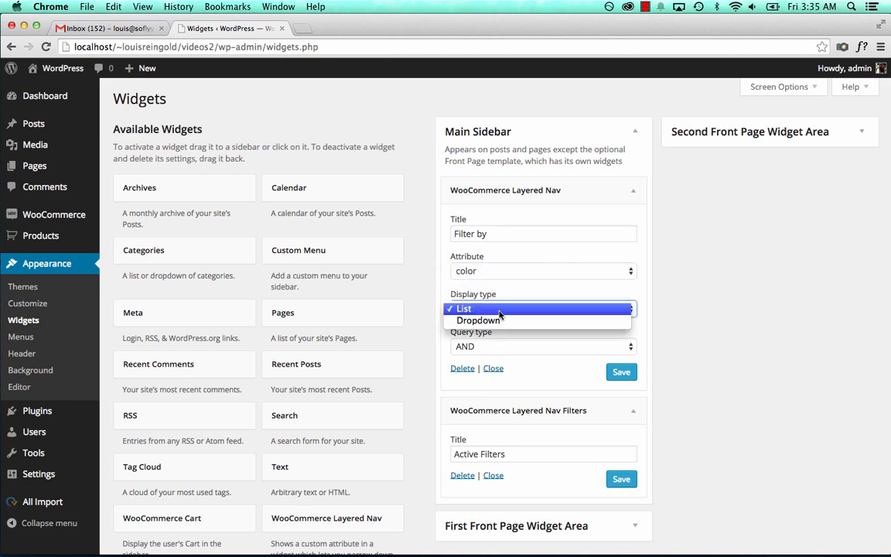
click(464, 308)
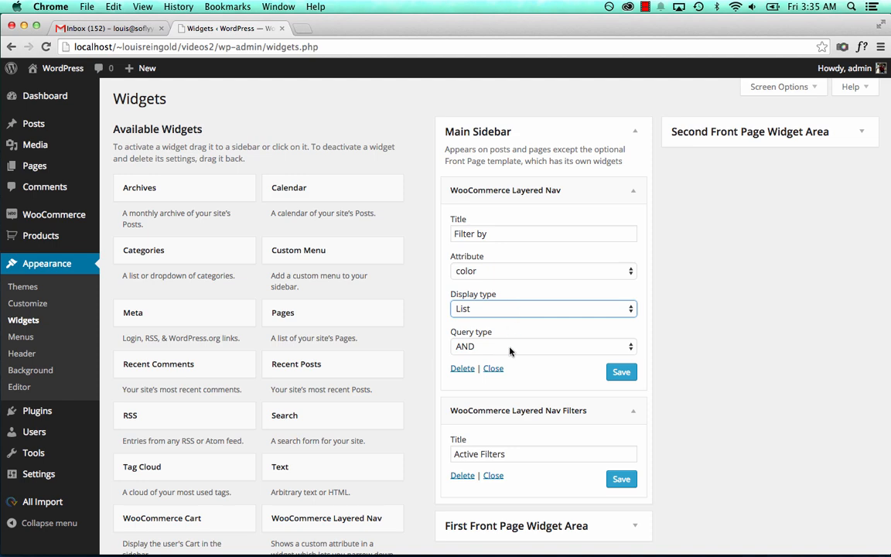
click(621, 372)
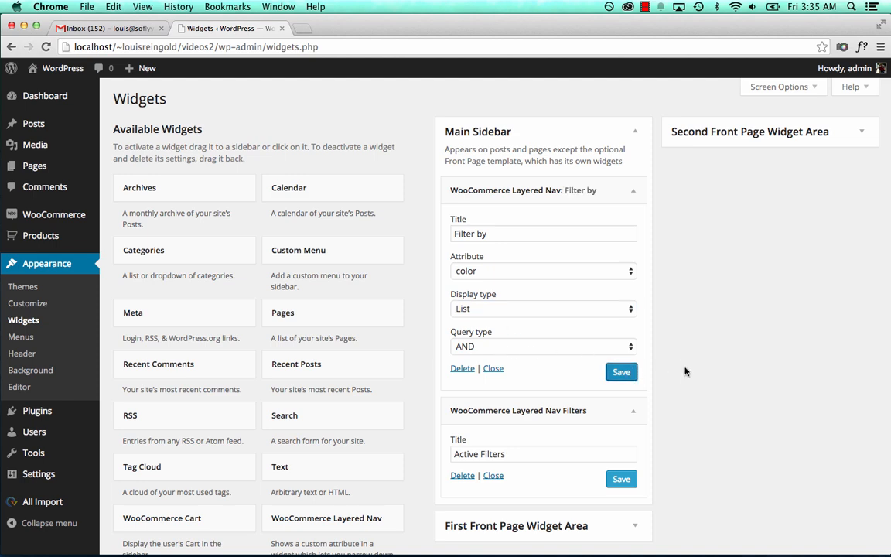
Add a second Layered Nav widget for size, then visit the live site to check the sidebar.
scroll(down, 3)
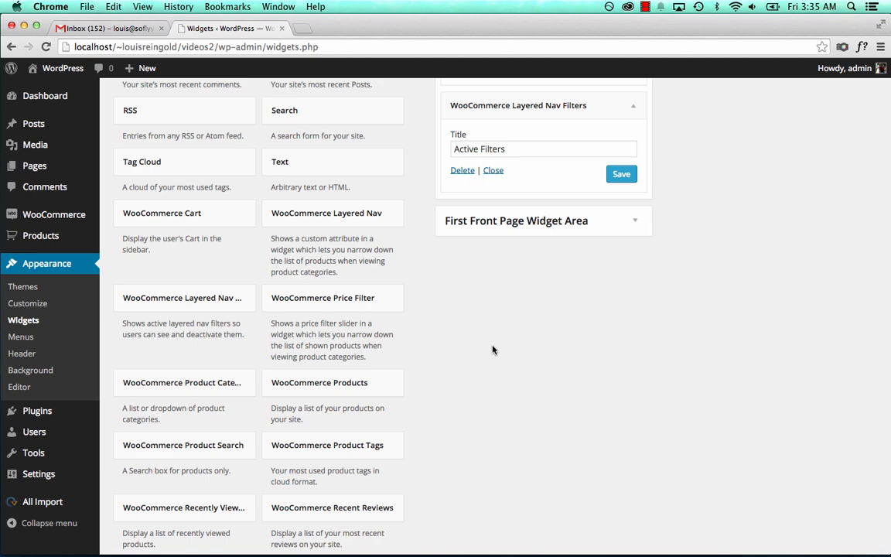
click(182, 297)
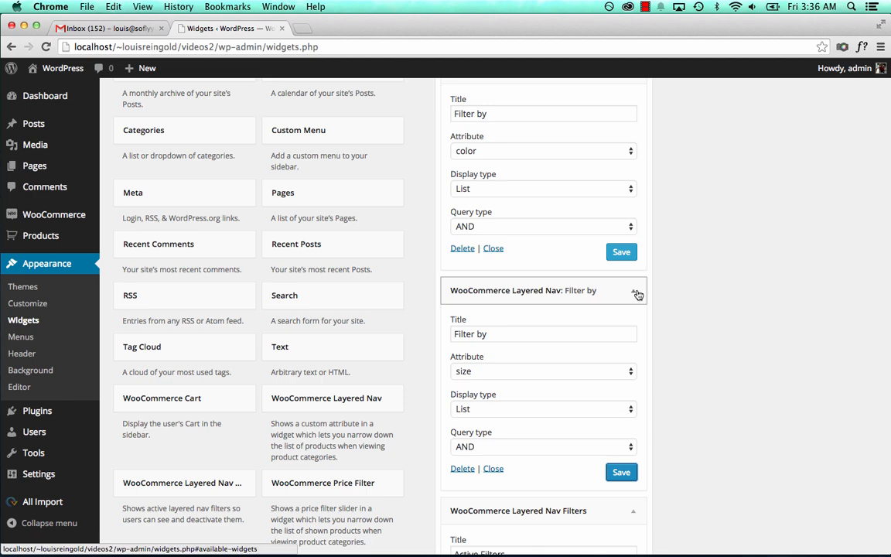
click(633, 290)
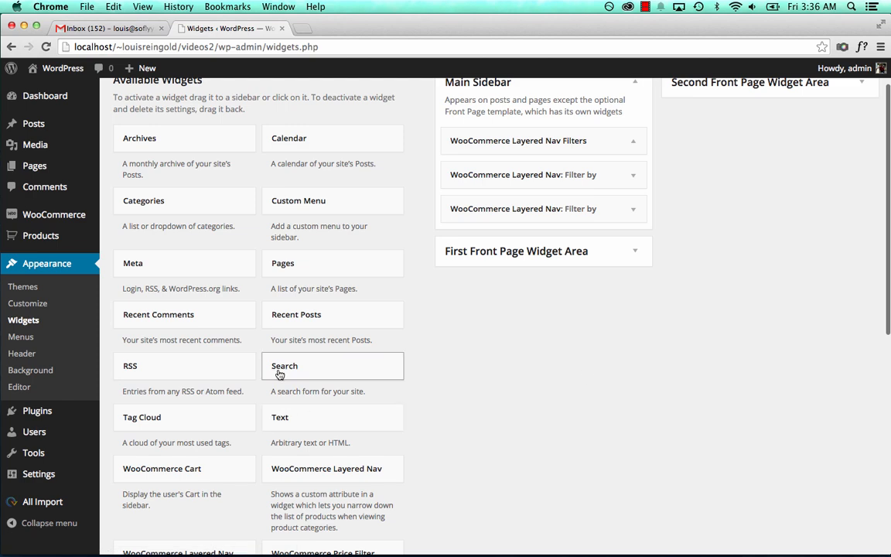
scroll(down, 3)
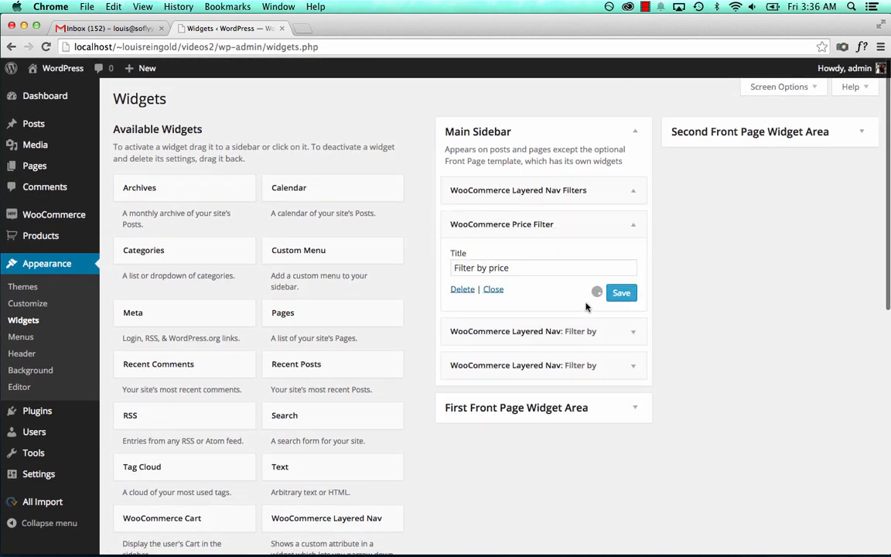
click(622, 293)
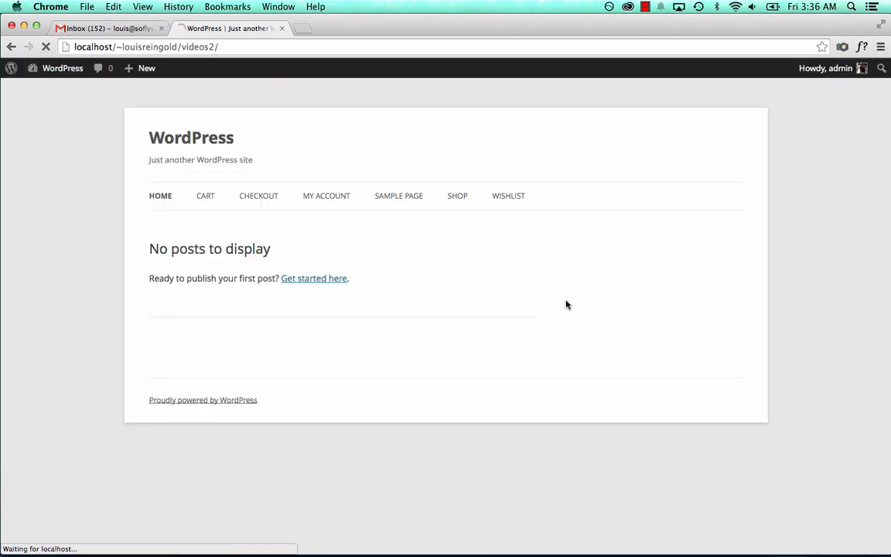
Filter the shop to a minimum price of about $102 and Black/Black colour only.
click(457, 195)
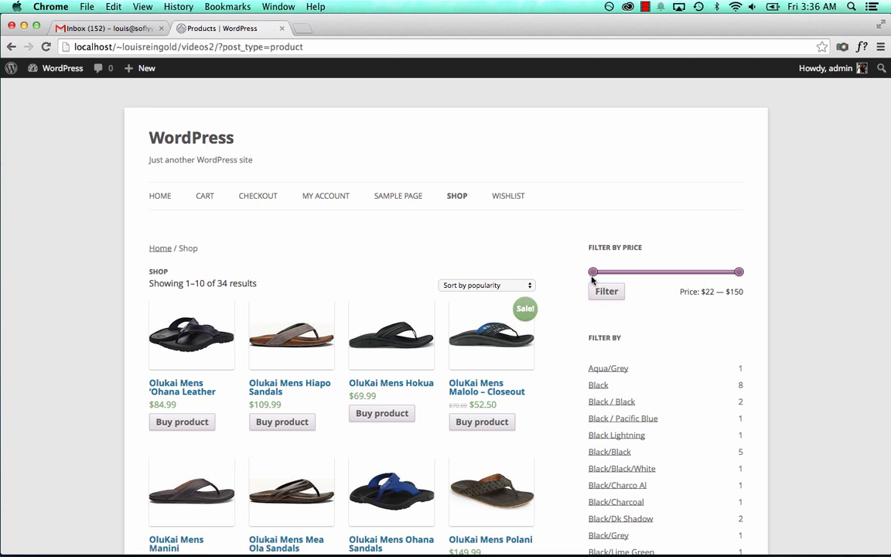
drag(593, 272, 688, 271)
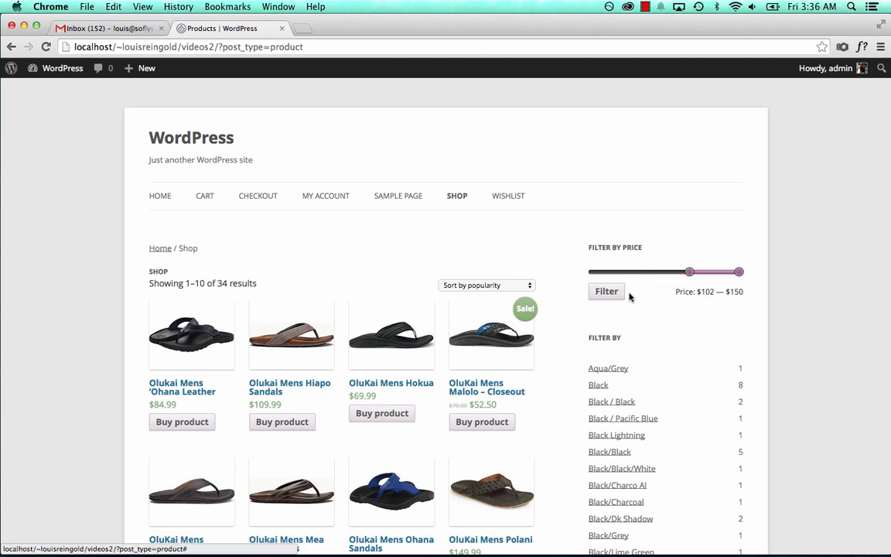
click(607, 290)
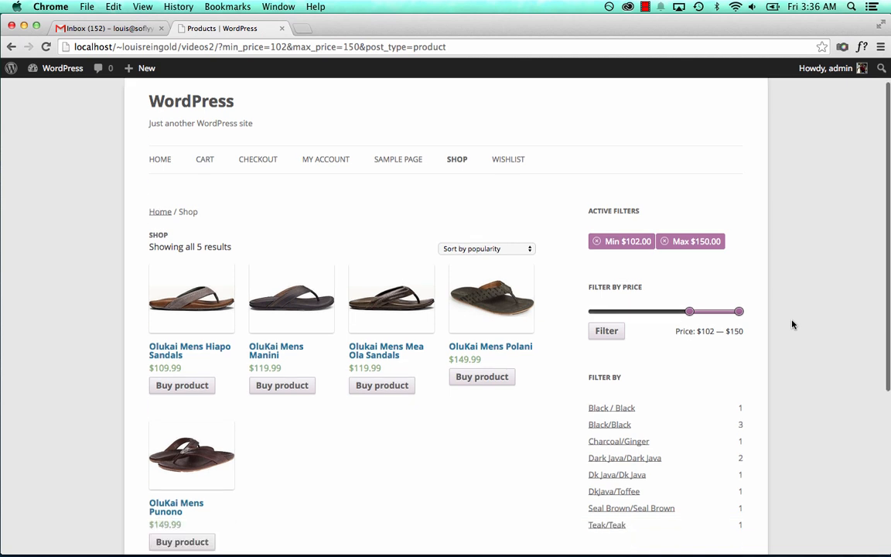
scroll(down, 3)
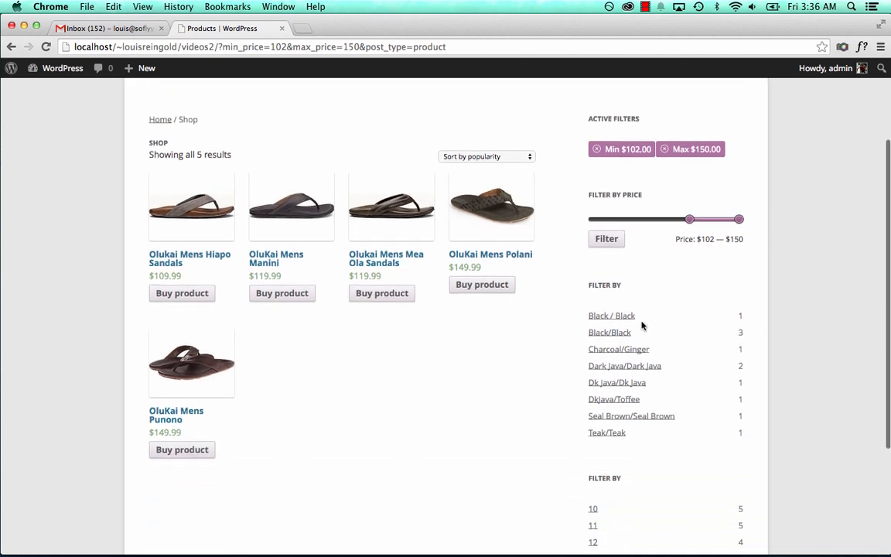
click(610, 332)
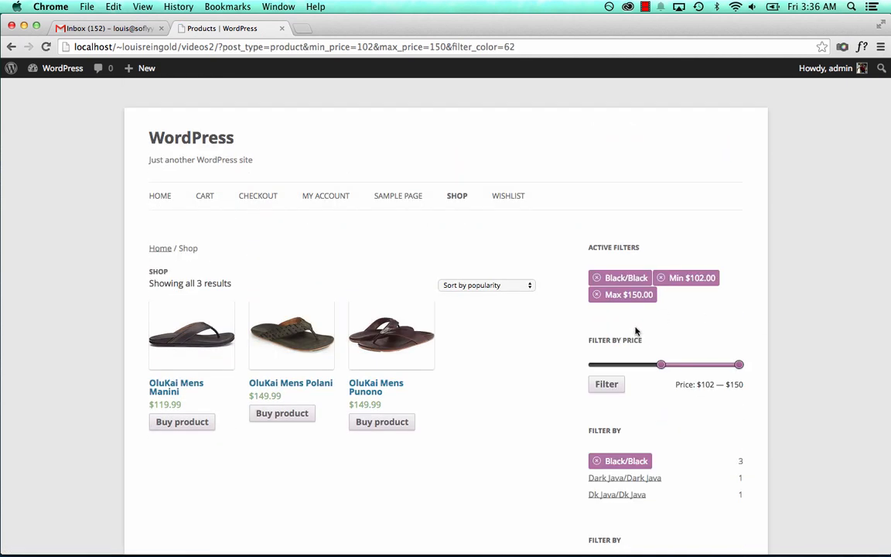
Review the filtered results, then remove the price and Black/Black filter chips.
scroll(down, 3)
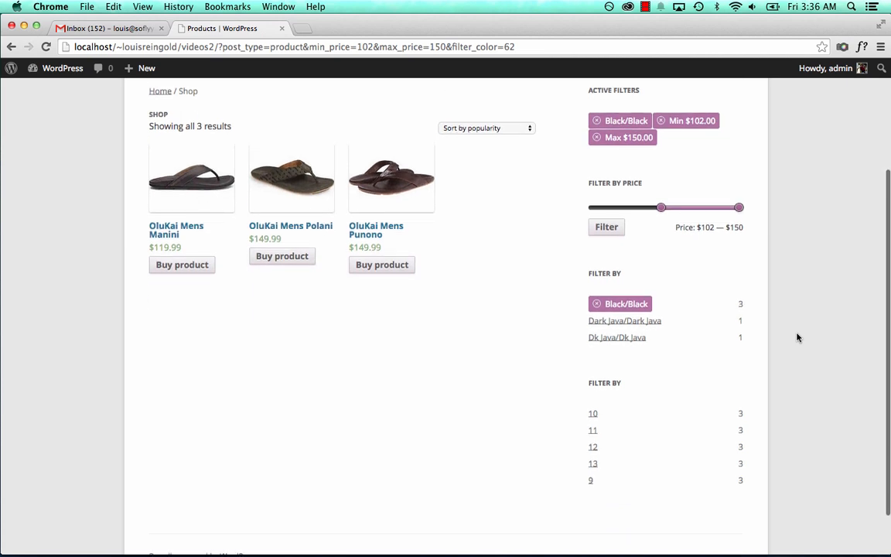
scroll(down, 3)
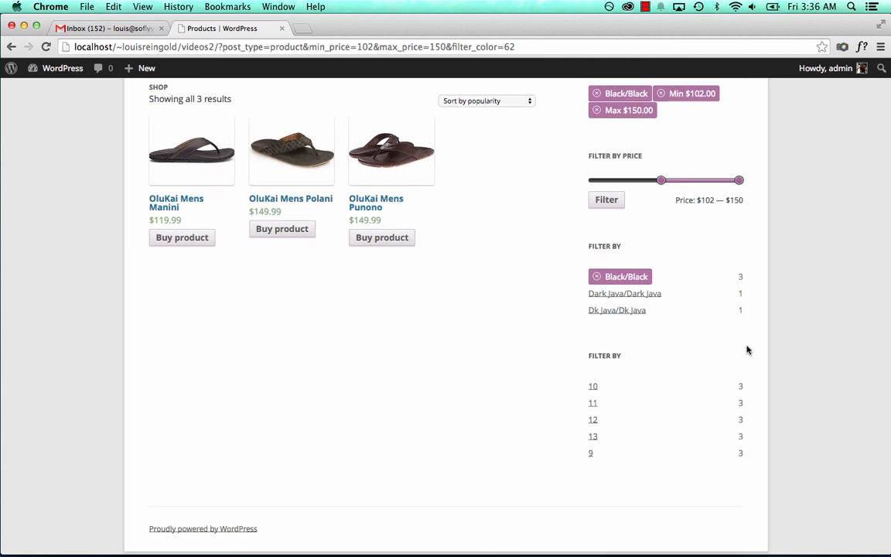
mouse_move(590, 453)
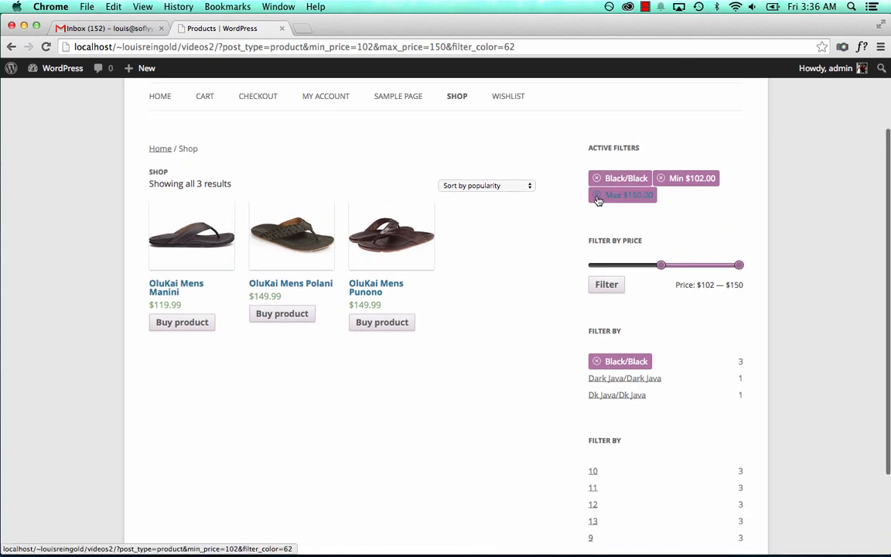
click(598, 194)
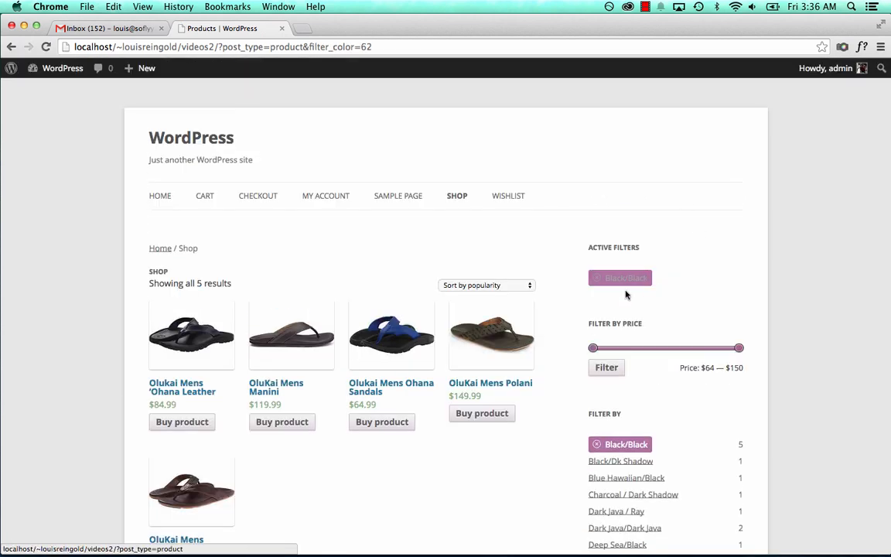
click(597, 278)
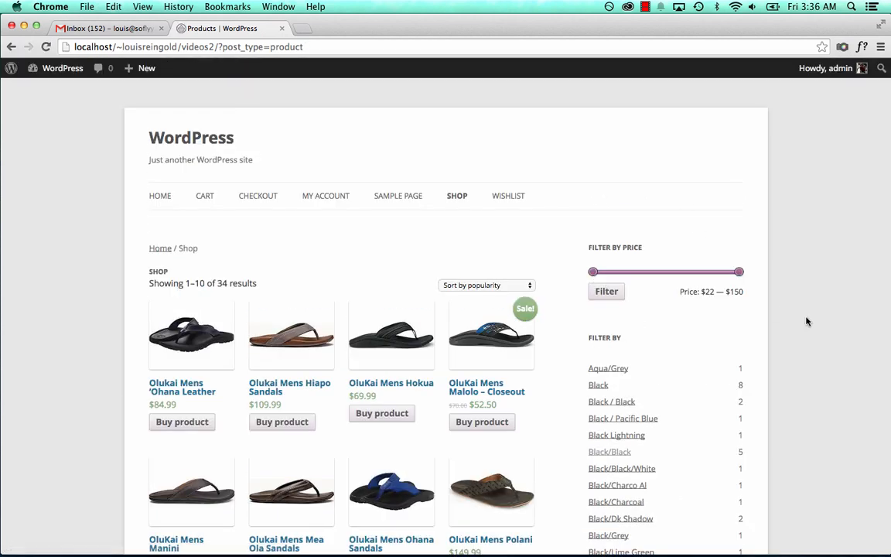